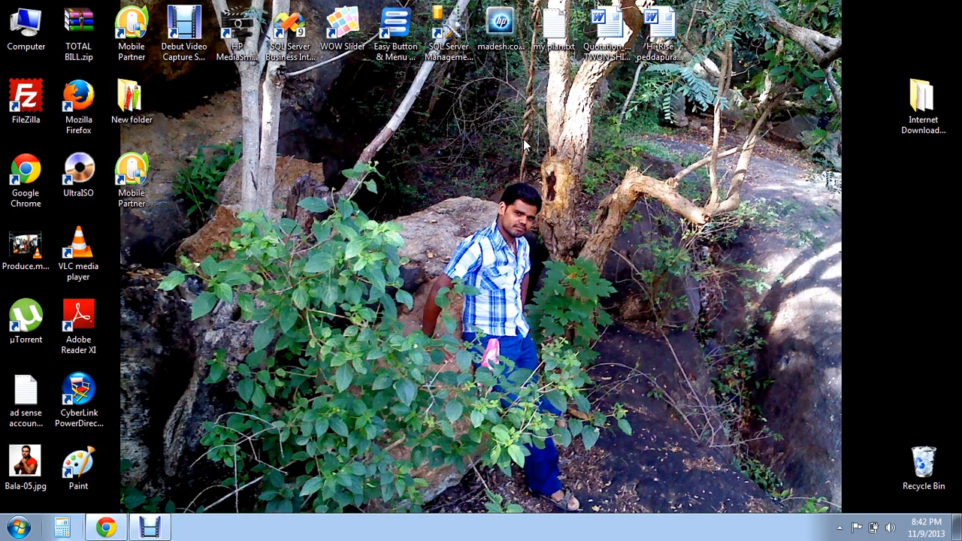
pyautogui.moveTo(364, 237)
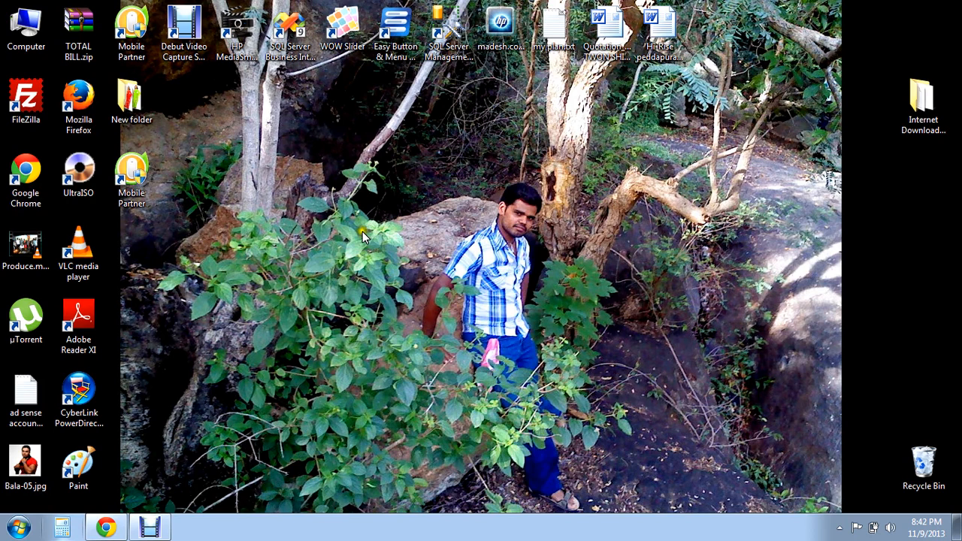
pyautogui.moveTo(315, 272)
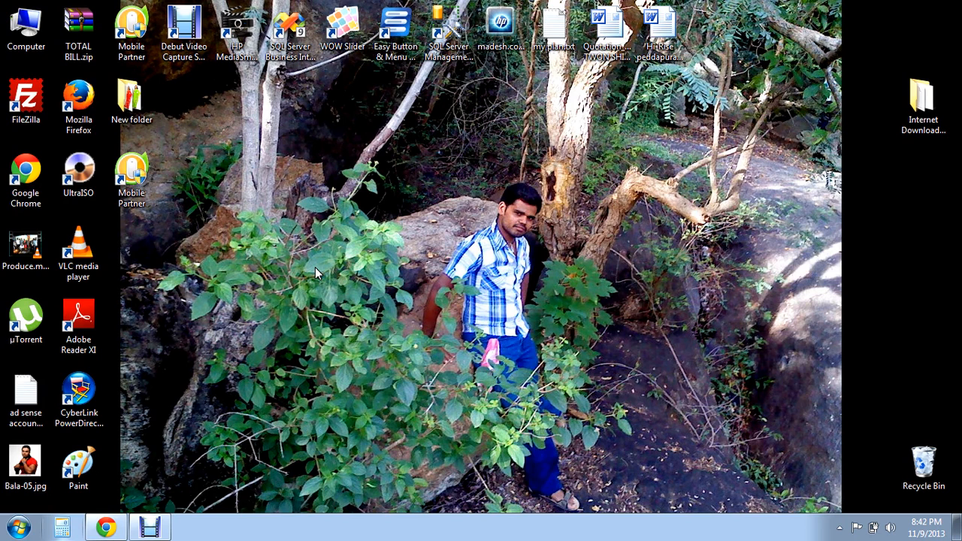
pyautogui.moveTo(144, 297)
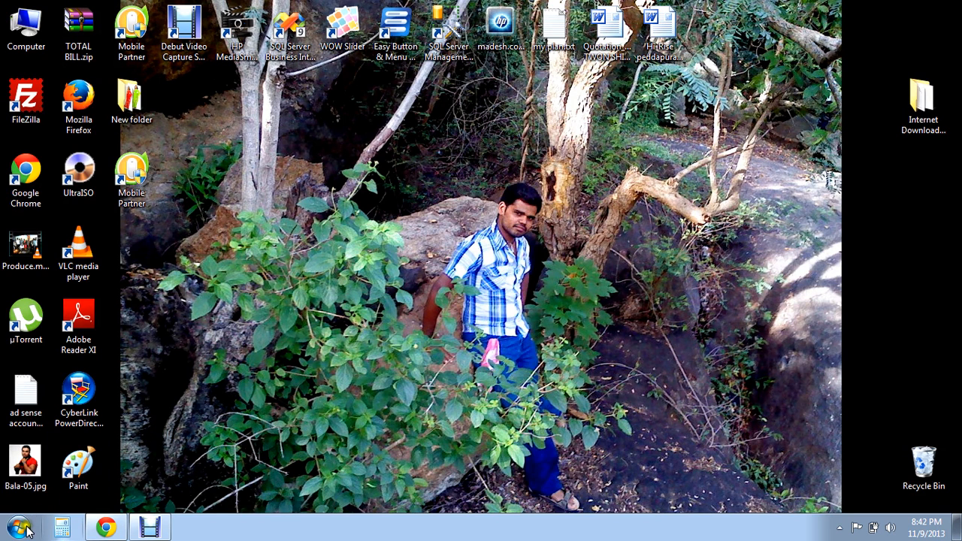
# Step: Launch Paint from the Start menu's All Programs > Accessories folder
pyautogui.click(19, 524)
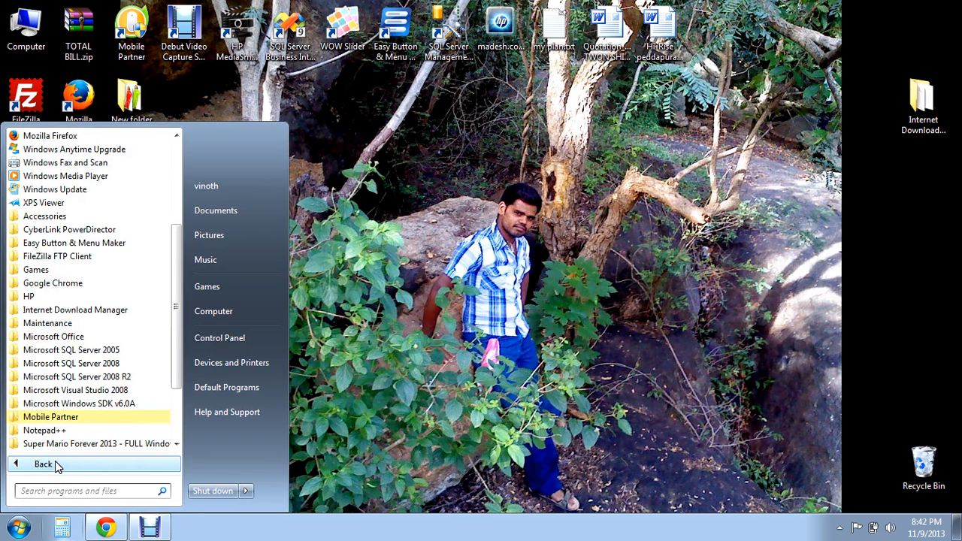
pyautogui.moveTo(75, 216)
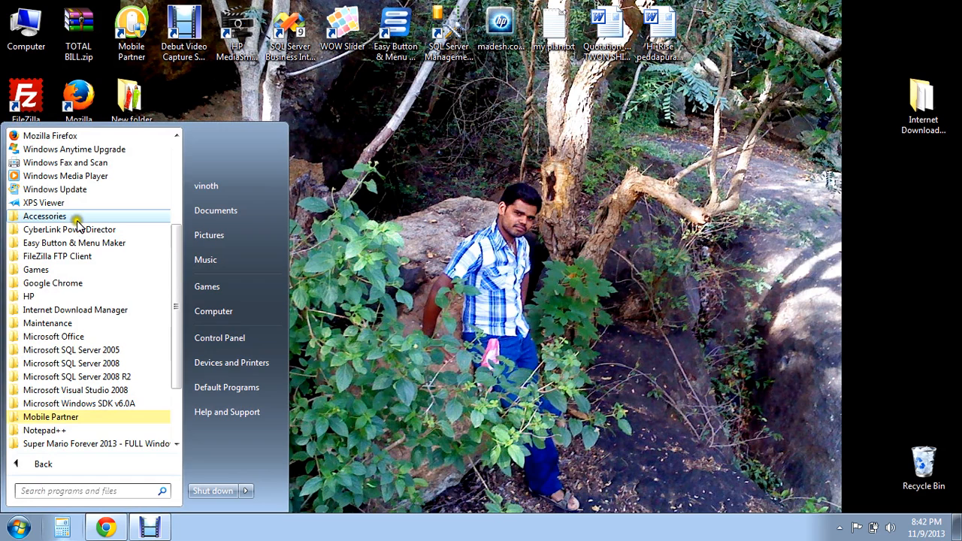
pyautogui.click(44, 216)
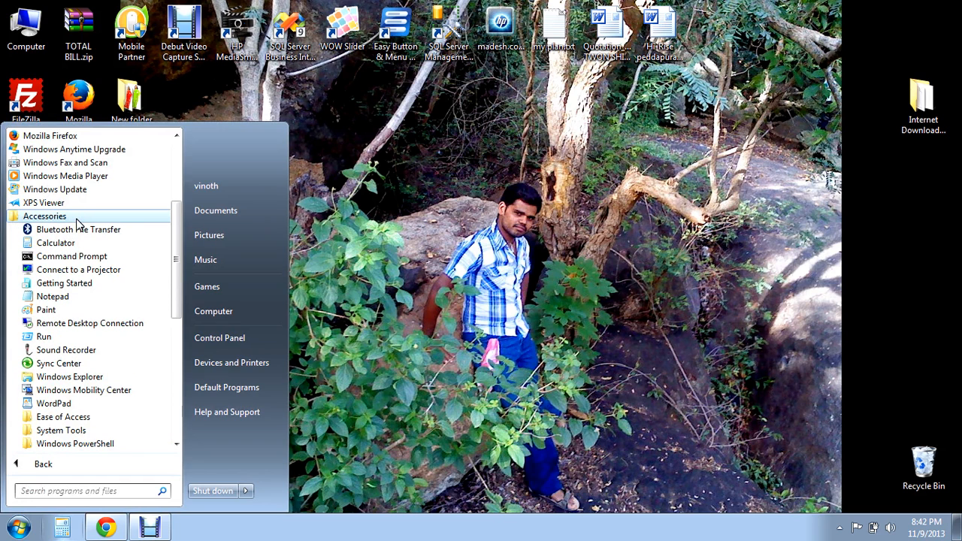
pyautogui.click(46, 309)
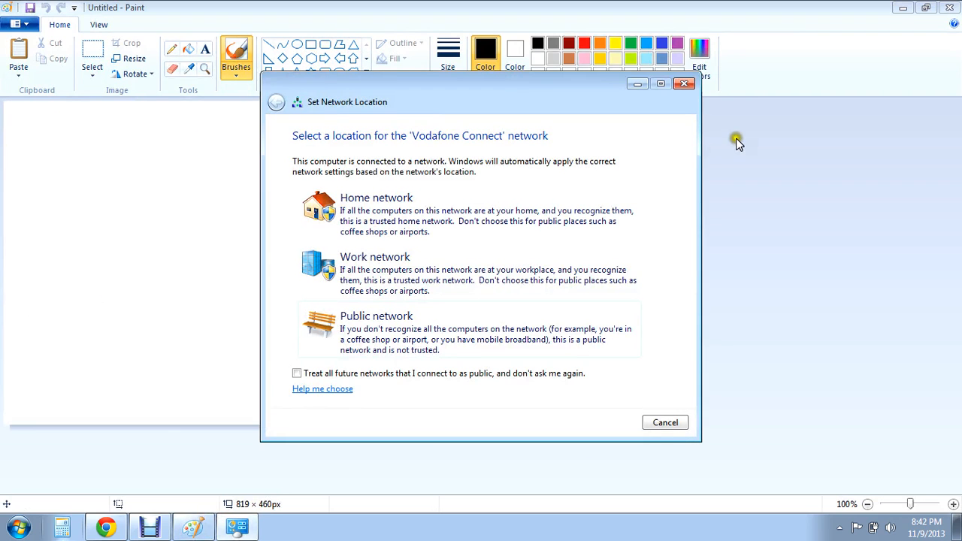
# Step: Cancel the Set Network Location prompt so the blank canvas is unobstructed
pyautogui.click(664, 422)
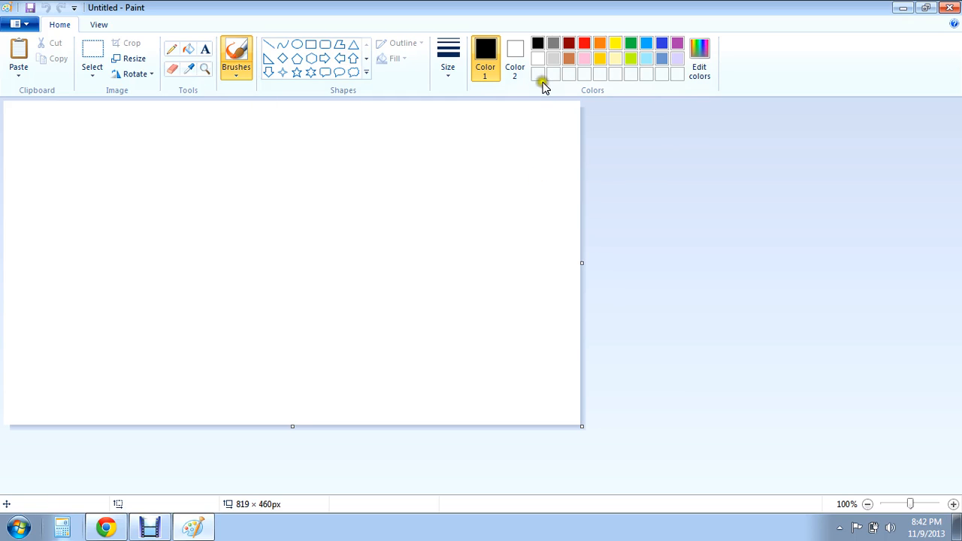
pyautogui.moveTo(638, 78)
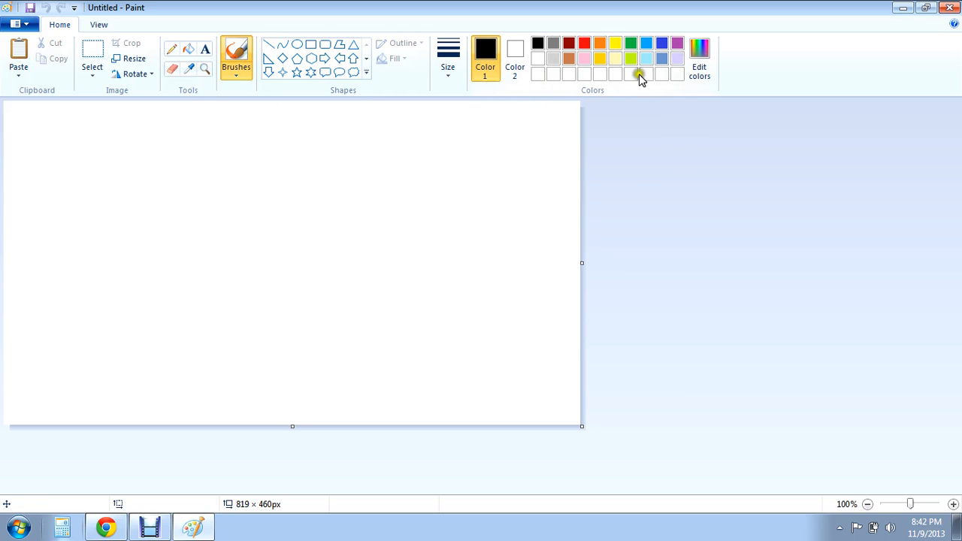
pyautogui.click(699, 58)
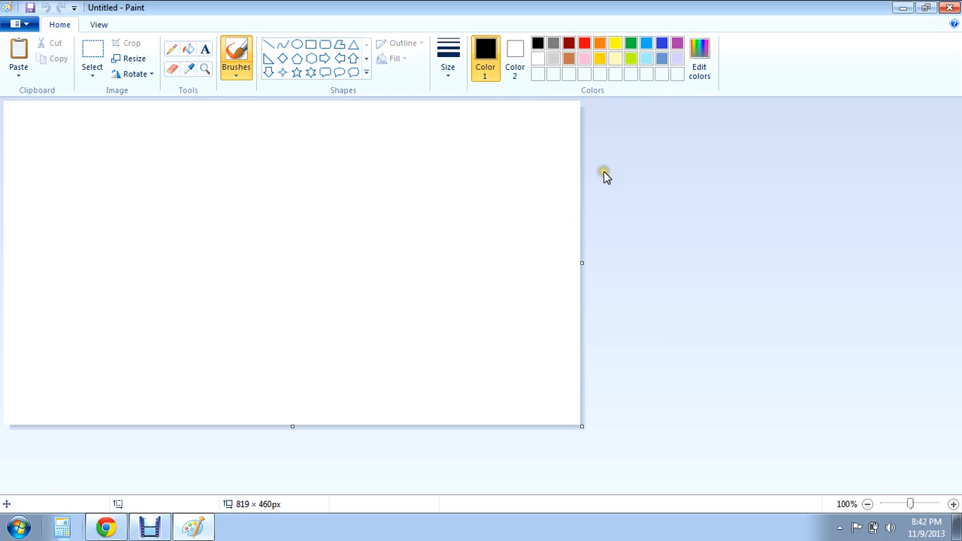
pyautogui.moveTo(378, 99)
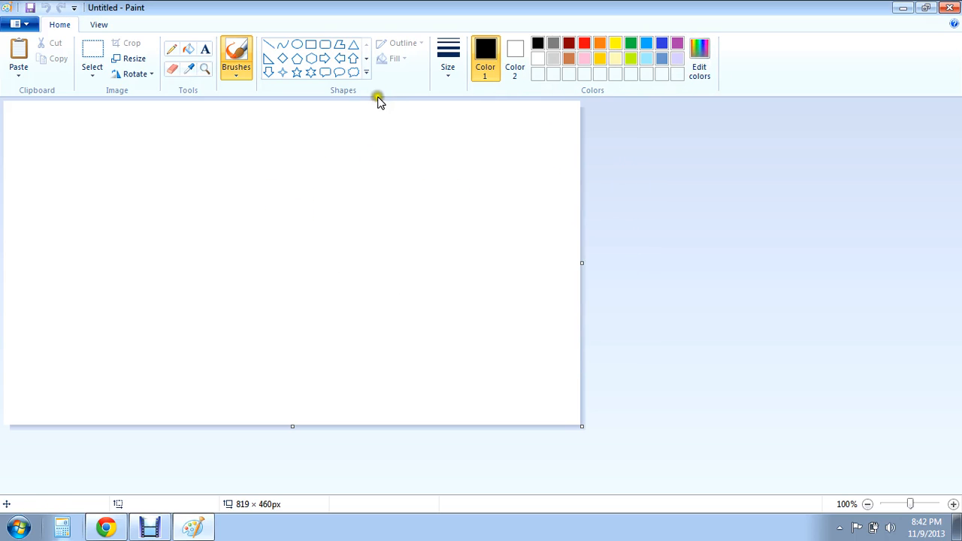
pyautogui.moveTo(302, 90)
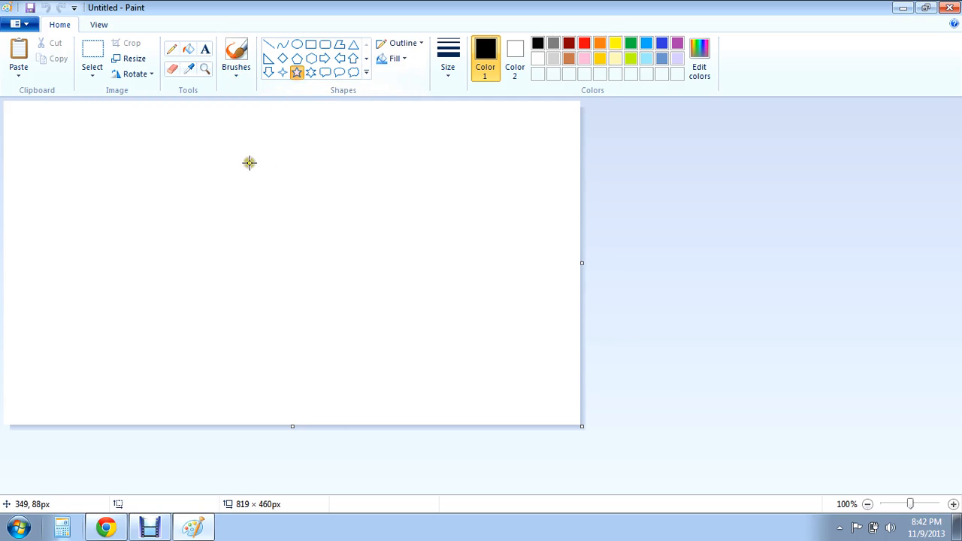
# Step: Draw outlined star, heart, thought cloud and down arrow shapes across the canvas top
pyautogui.moveTo(45, 124); pyautogui.dragTo(124, 173)
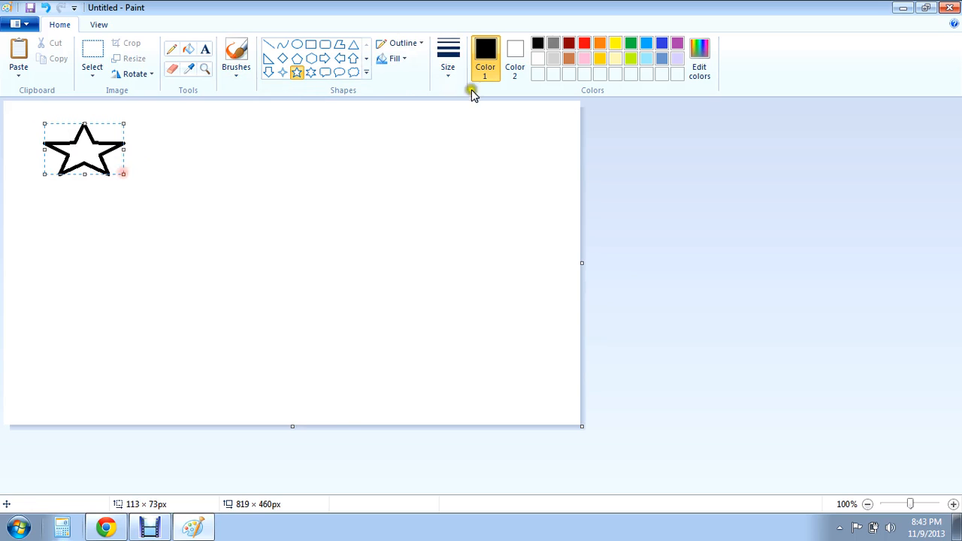
pyautogui.click(366, 72)
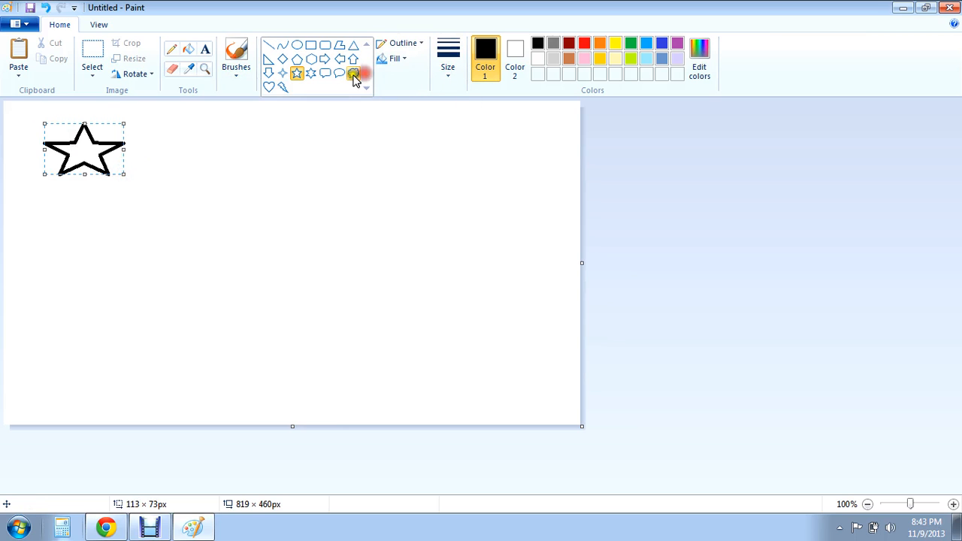
pyautogui.click(190, 133)
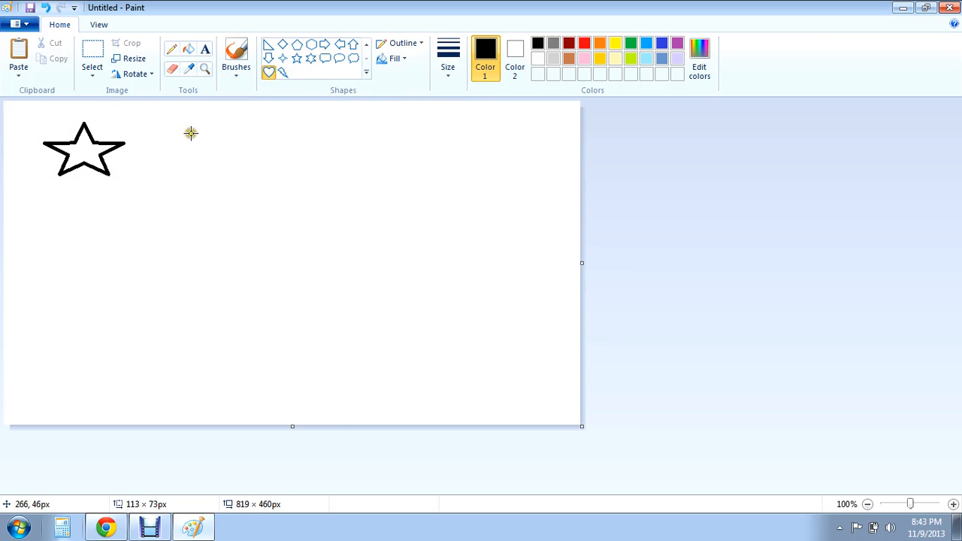
pyautogui.moveTo(190, 133); pyautogui.dragTo(263, 188)
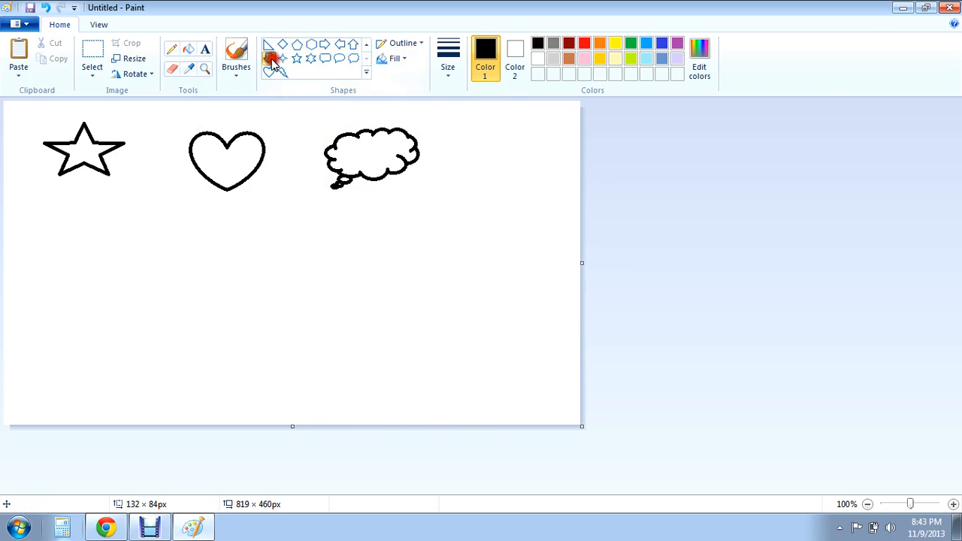
pyautogui.moveTo(473, 120); pyautogui.dragTo(511, 199)
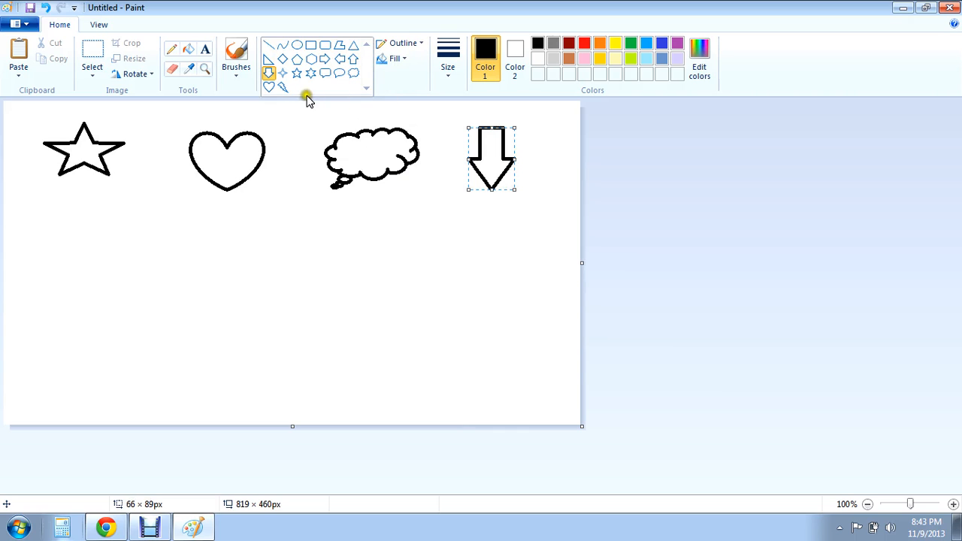
pyautogui.moveTo(401, 95)
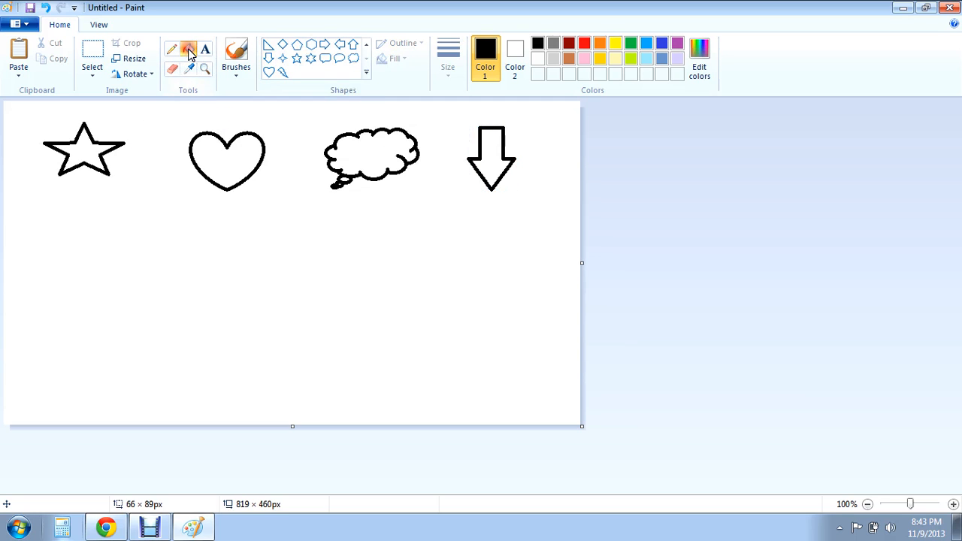
pyautogui.moveTo(188, 49)
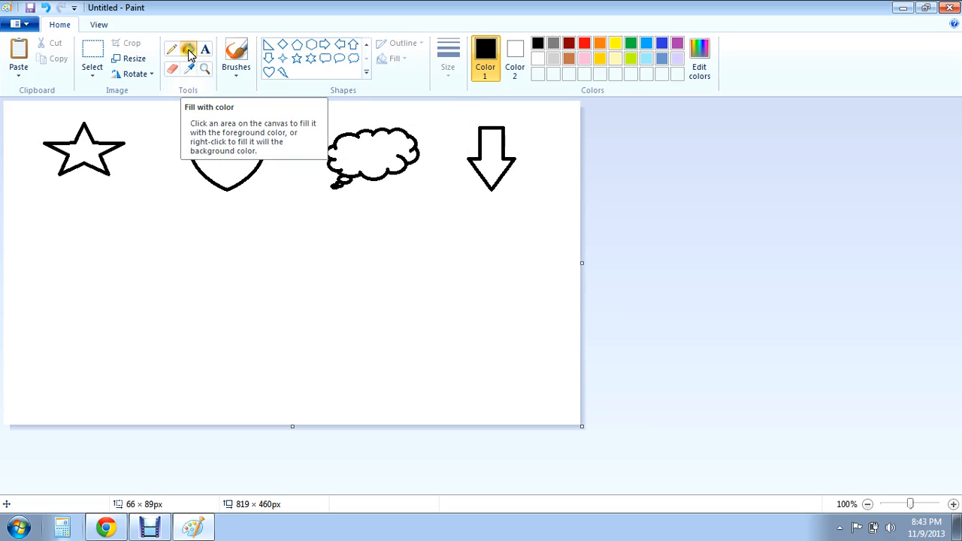
pyautogui.moveTo(597, 17)
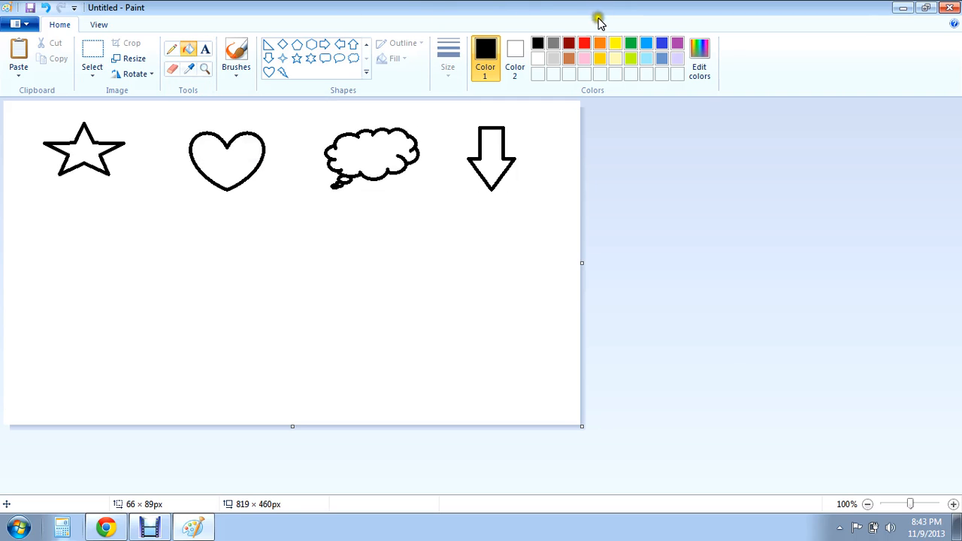
pyautogui.moveTo(584, 43)
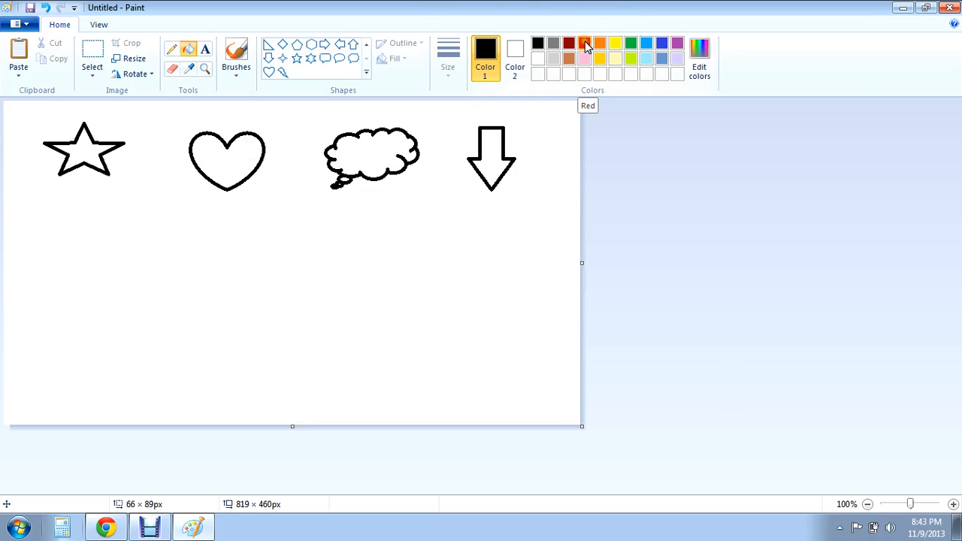
# Step: Fill the heart with red and the star with yellow
pyautogui.click(585, 43)
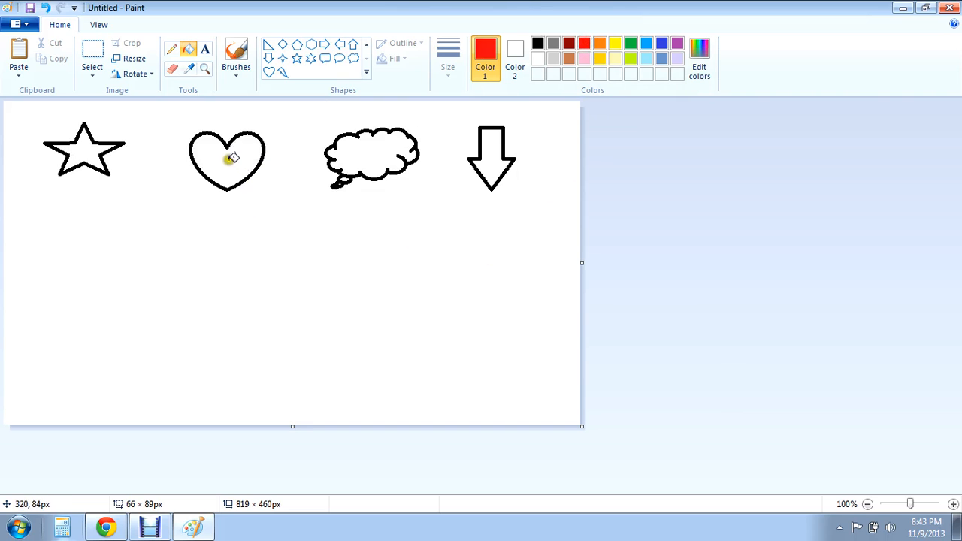
pyautogui.click(229, 157)
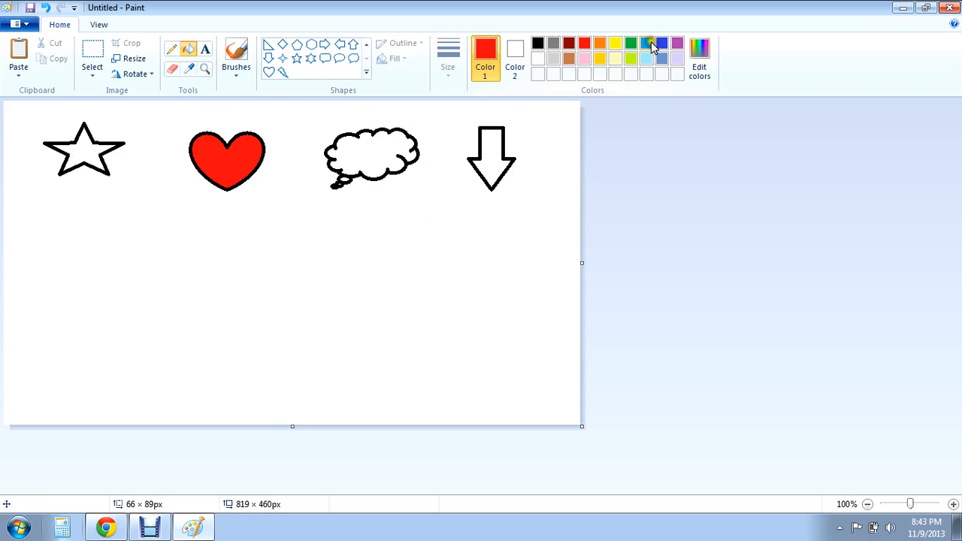
pyautogui.click(615, 42)
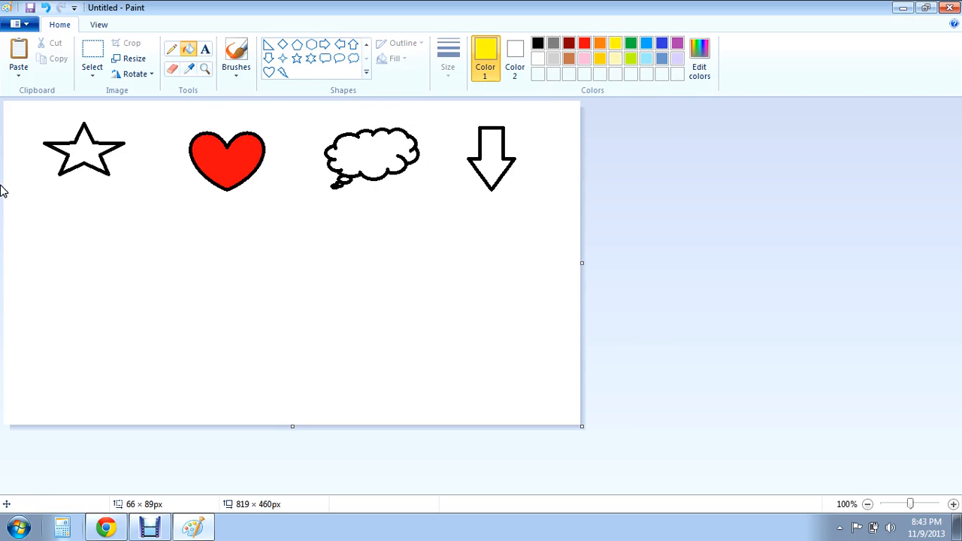
pyautogui.click(85, 150)
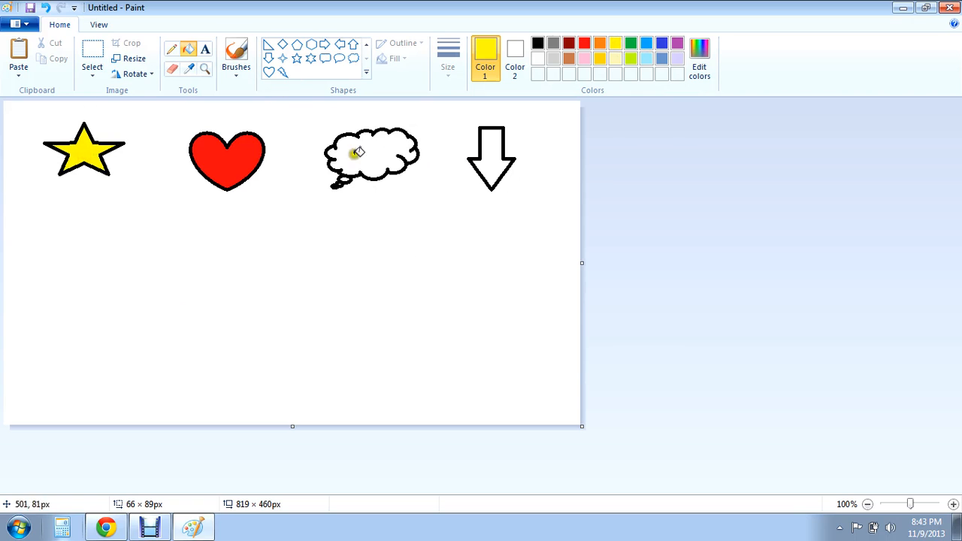
pyautogui.moveTo(350, 127)
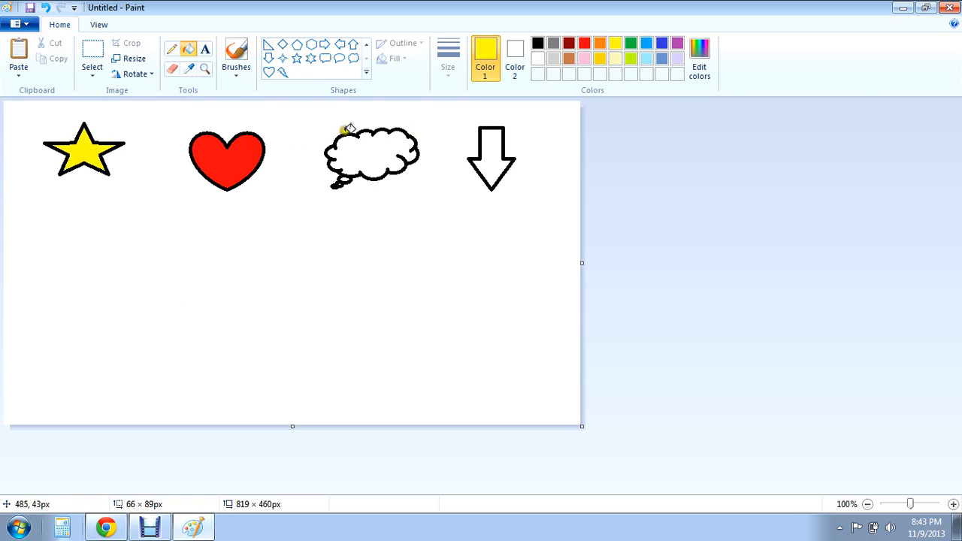
# Step: Colour the thought cloud light blue and the down arrow solid black
pyautogui.click(646, 58)
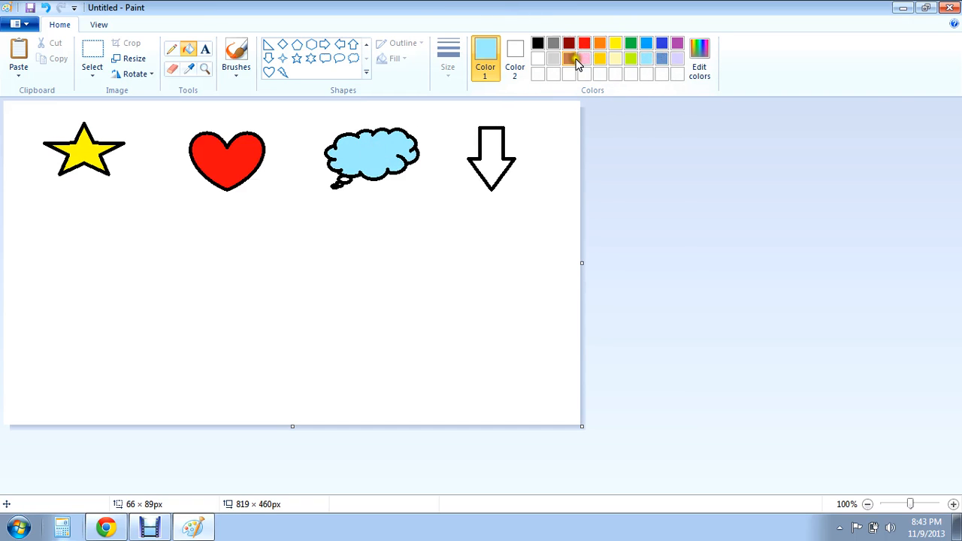
pyautogui.click(537, 43)
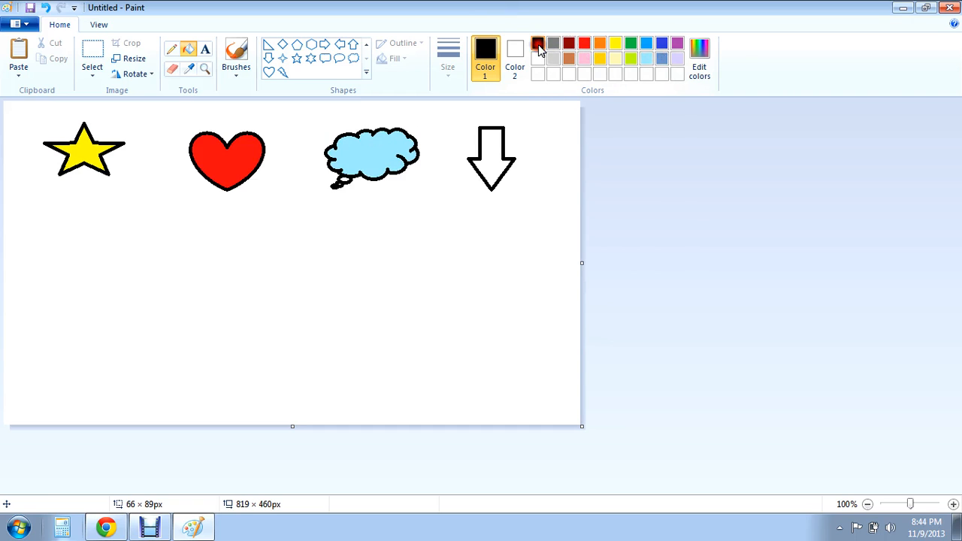
pyautogui.click(538, 47)
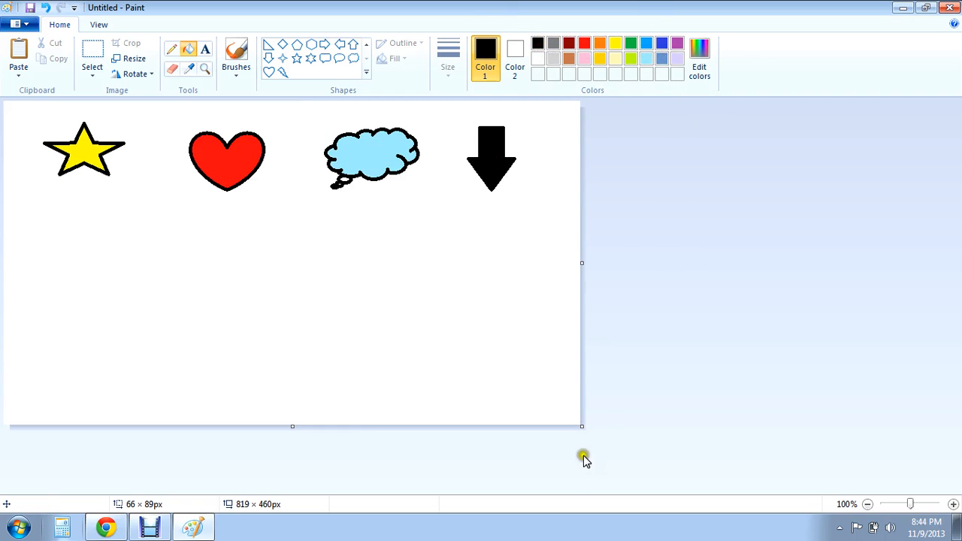
pyautogui.moveTo(302, 164)
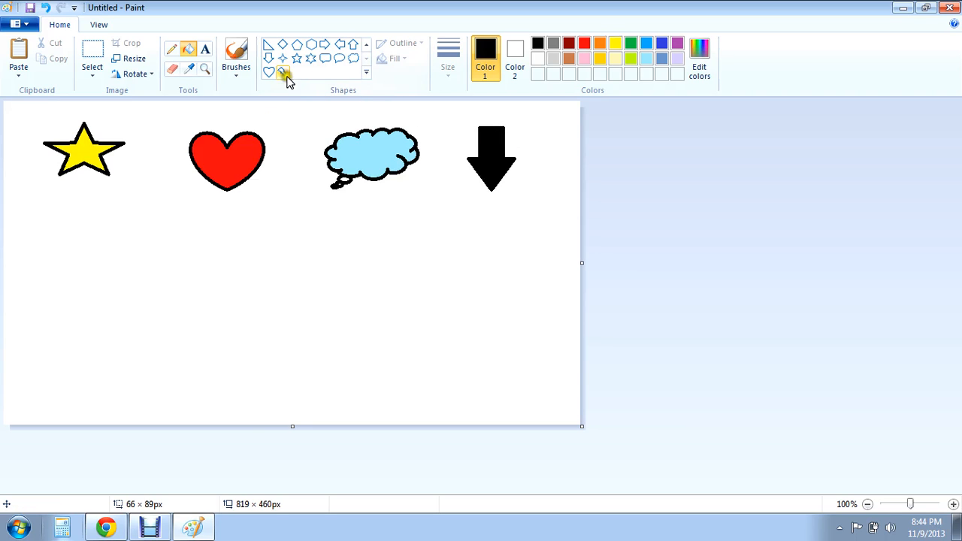
pyautogui.moveTo(172, 48)
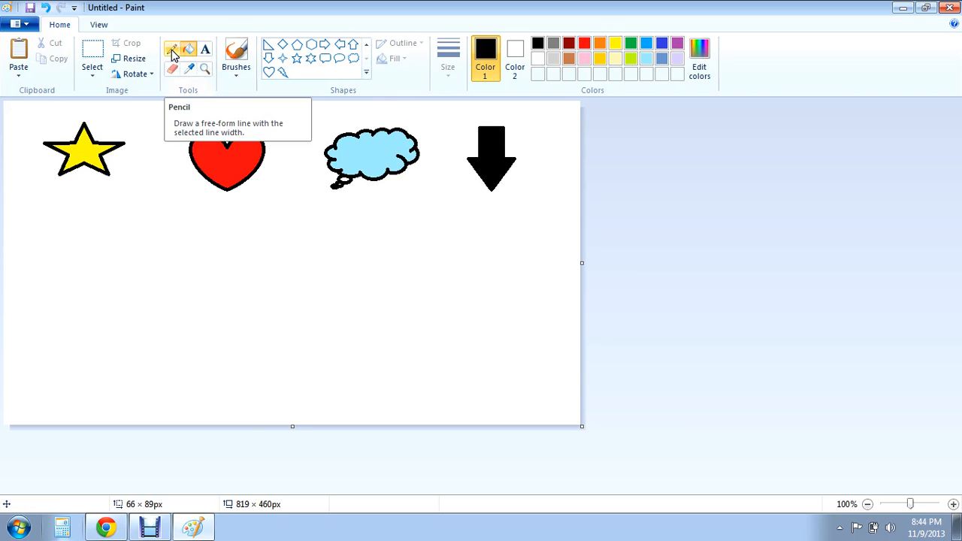
# Step: Sketch freehand loops with the Pencil, switching between thickest and thinnest widths
pyautogui.click(172, 49)
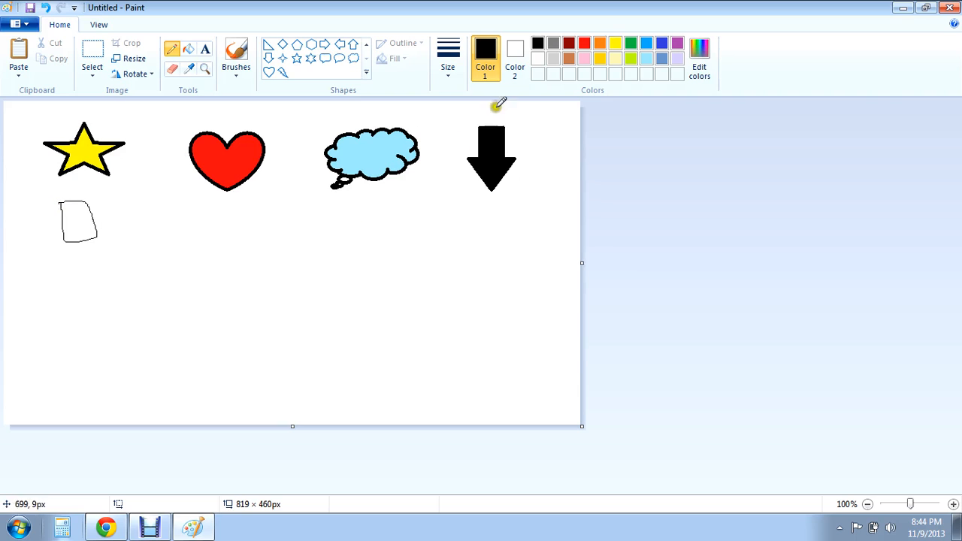
pyautogui.click(448, 58)
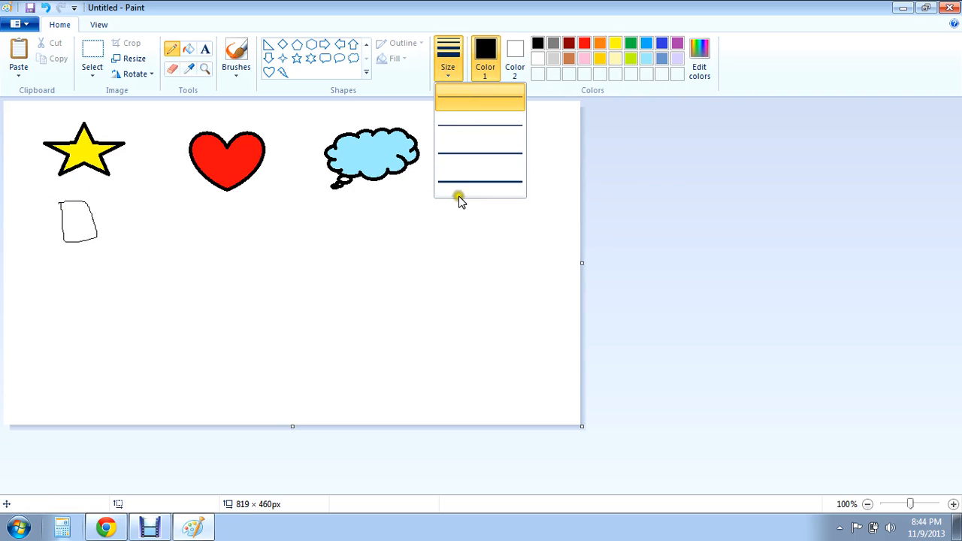
pyautogui.click(479, 183)
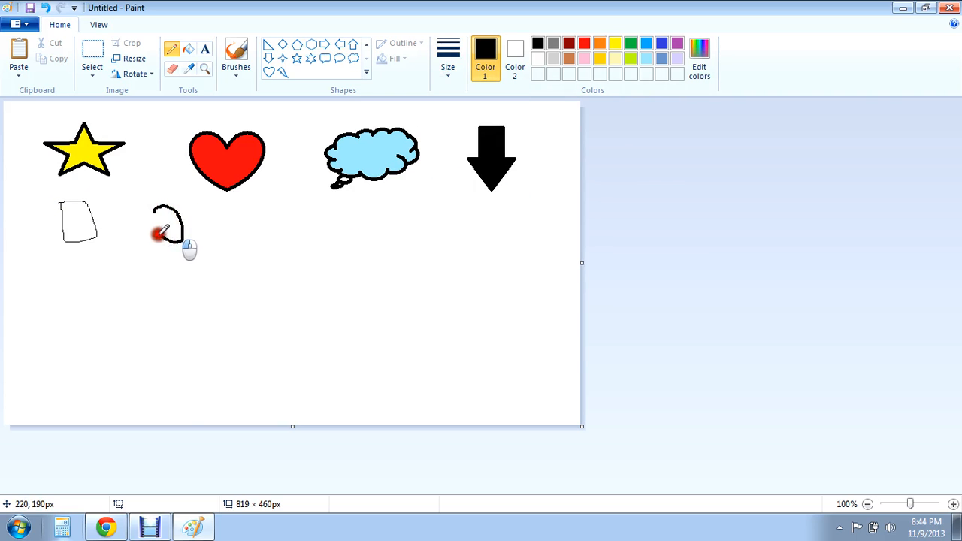
pyautogui.click(448, 53)
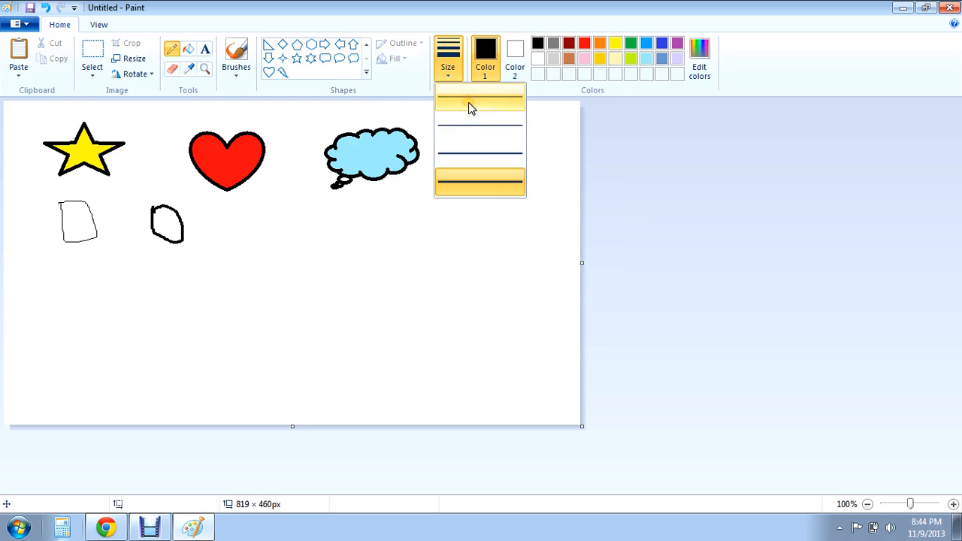
pyautogui.click(479, 96)
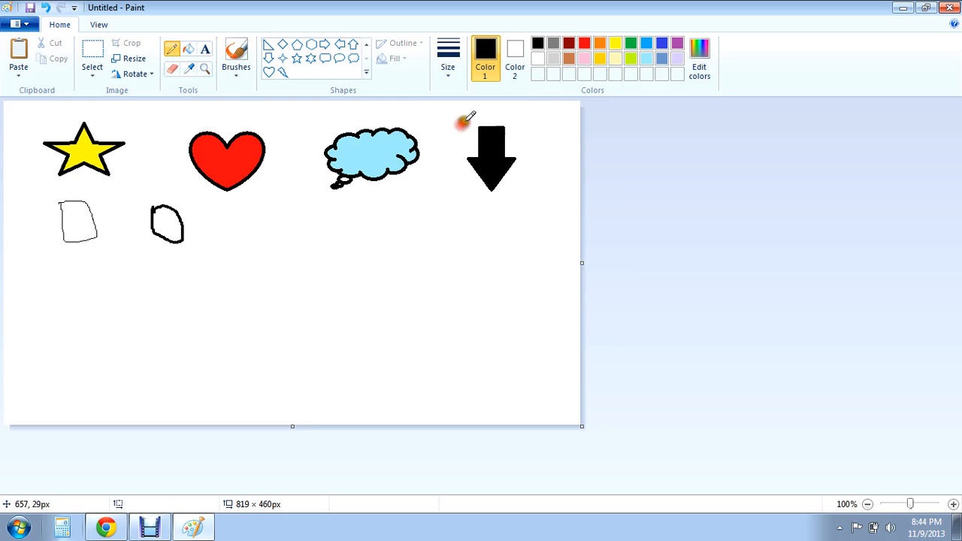
pyautogui.moveTo(296, 243)
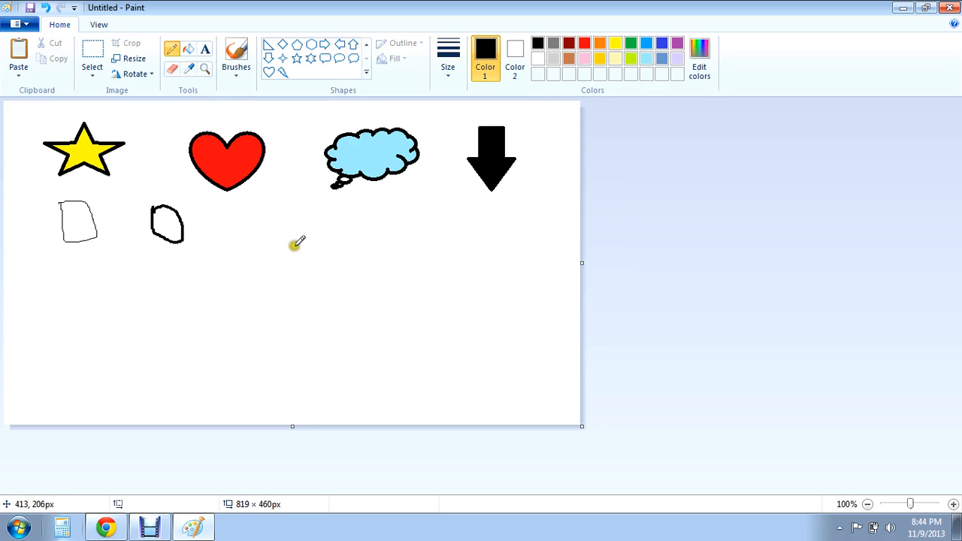
pyautogui.moveTo(270, 199)
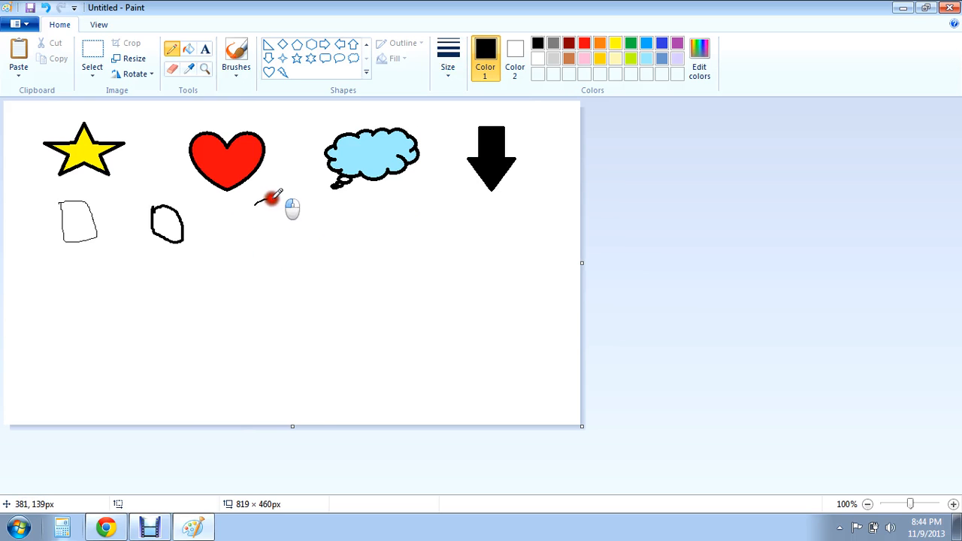
# Step: Draw a thin black stick figure with head, body, arms and legs
pyautogui.moveTo(261, 194); pyautogui.dragTo(262, 263)
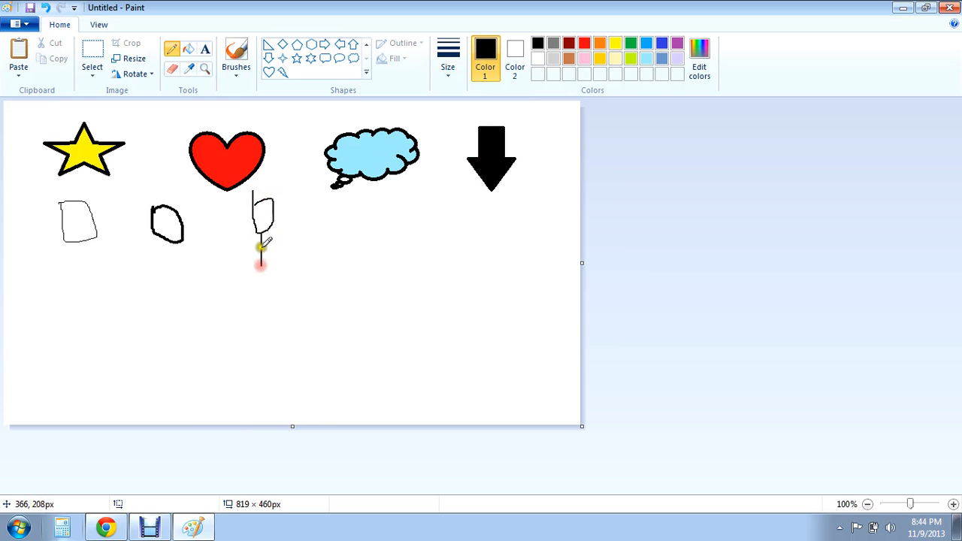
pyautogui.moveTo(262, 254); pyautogui.dragTo(315, 226)
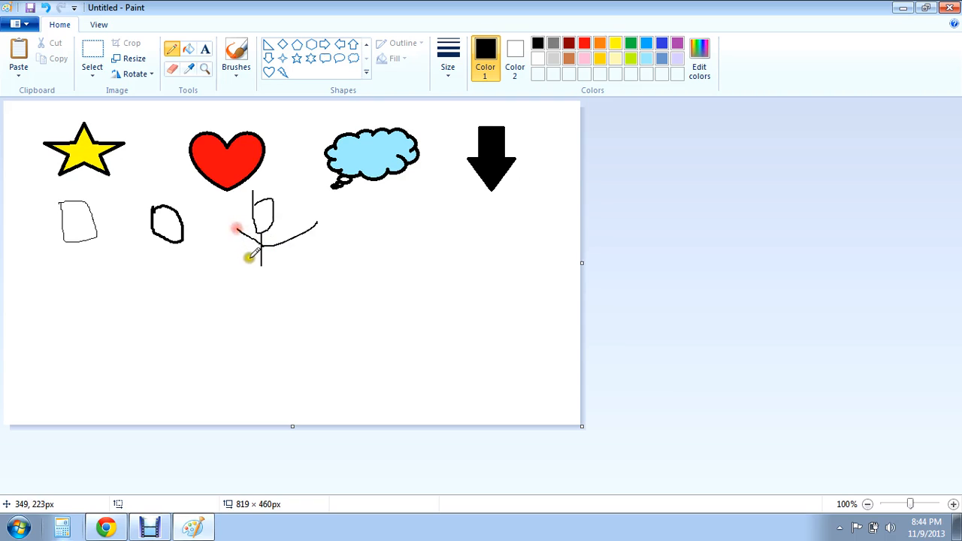
pyautogui.moveTo(255, 255); pyautogui.dragTo(273, 284)
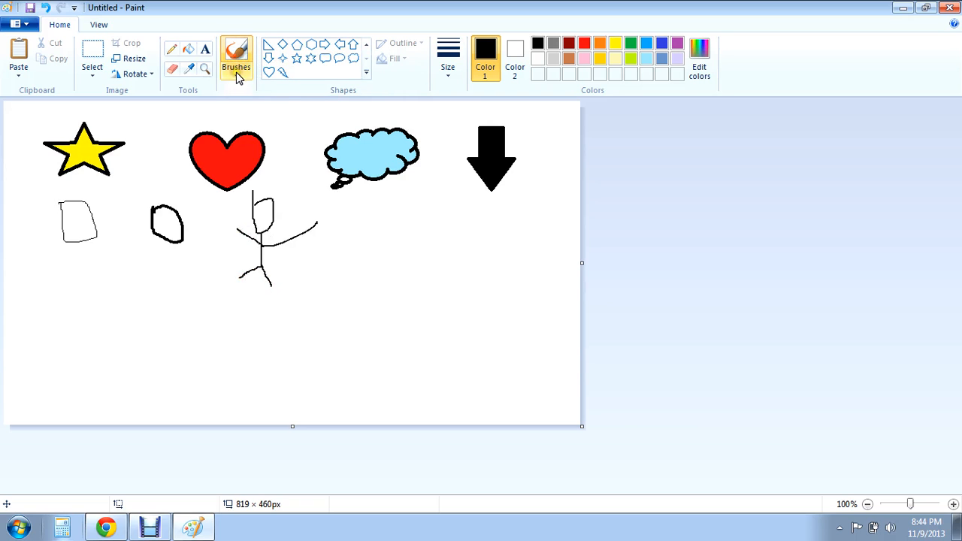
# Step: Paint a thick blue stroke with a broader brush style, then undo recent sketches
pyautogui.click(236, 56)
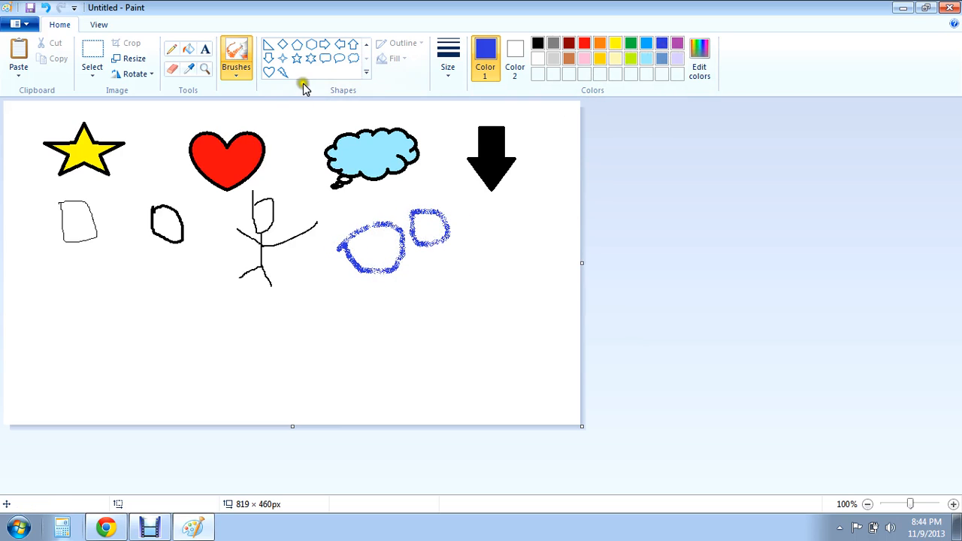
pyautogui.click(236, 57)
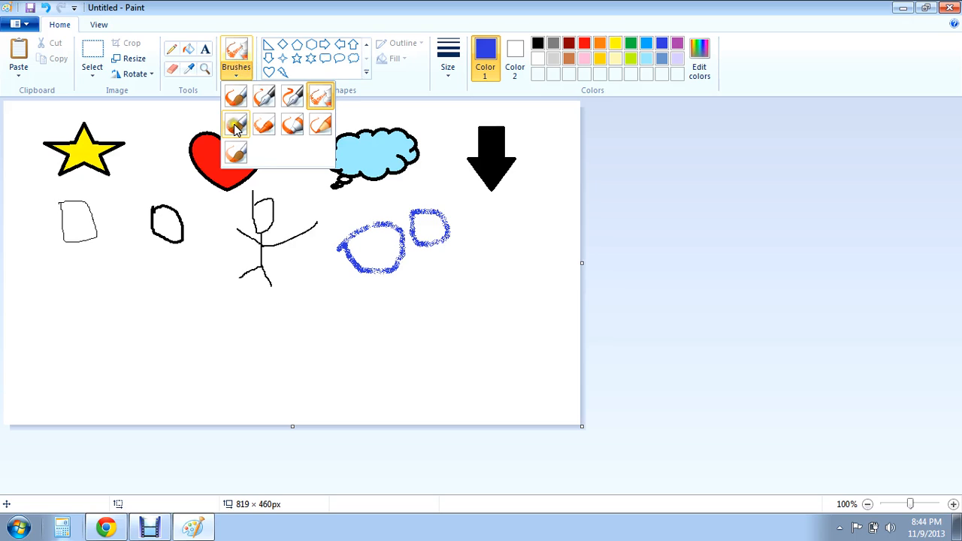
pyautogui.click(235, 124)
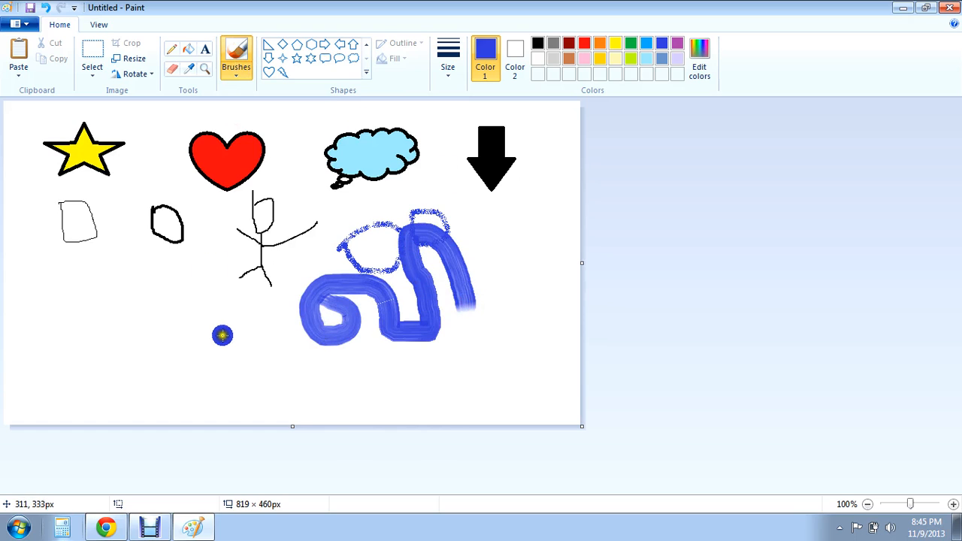
pyautogui.moveTo(223, 335); pyautogui.dragTo(181, 308)
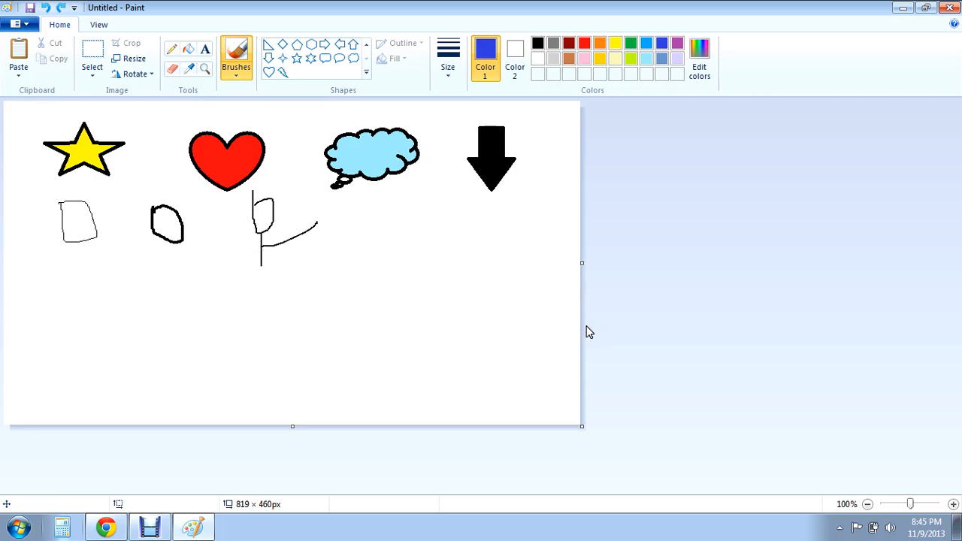
pyautogui.click(523, 305)
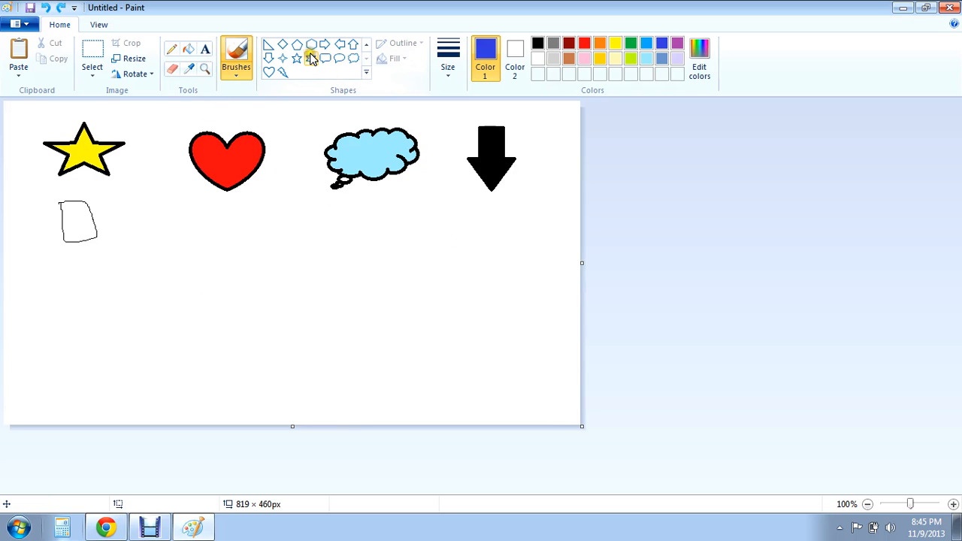
pyautogui.moveTo(324, 44)
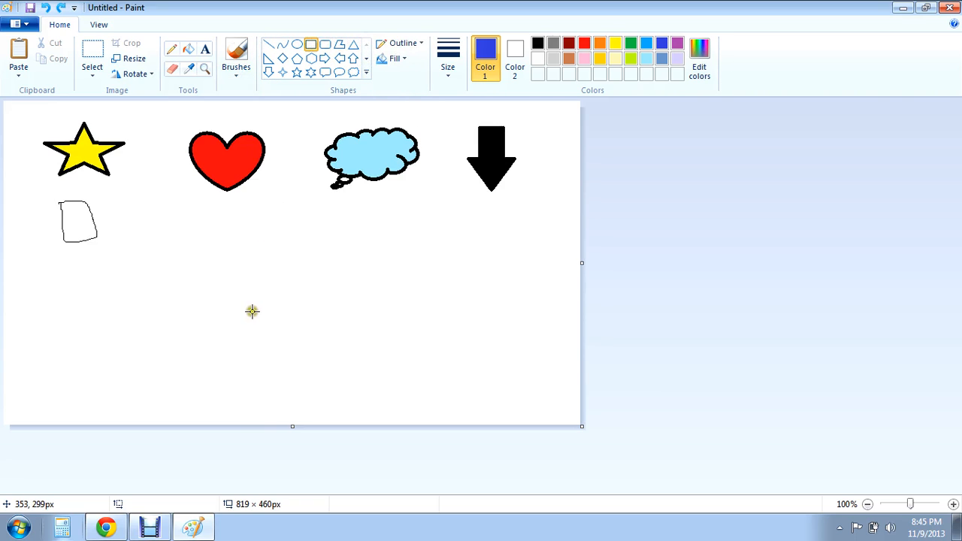
# Step: Draw a blue rectangular trunk below an oval crown to outline a tree
pyautogui.moveTo(244, 276); pyautogui.dragTo(286, 396)
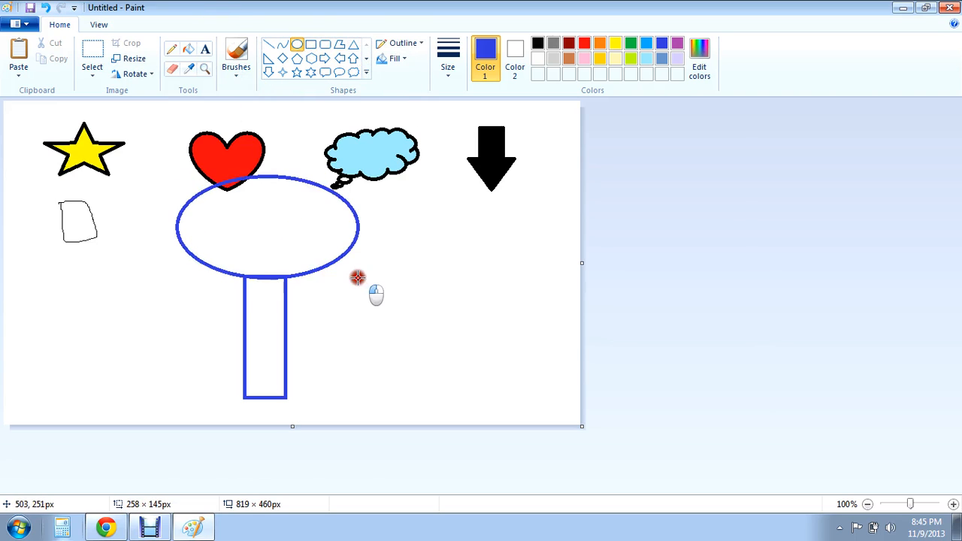
pyautogui.click(267, 227)
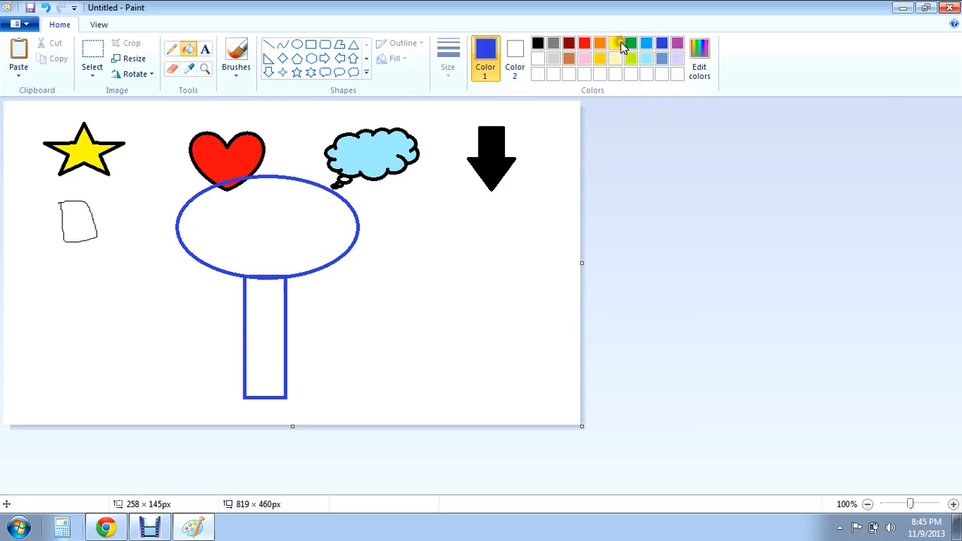
# Step: Pick green as the fill colour for the tree crown
pyautogui.click(619, 43)
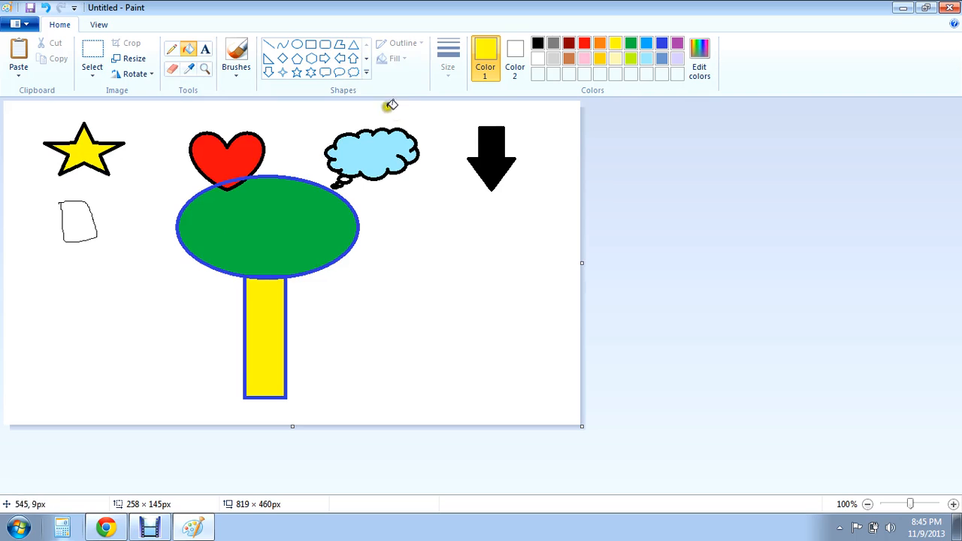
pyautogui.moveTo(436, 227)
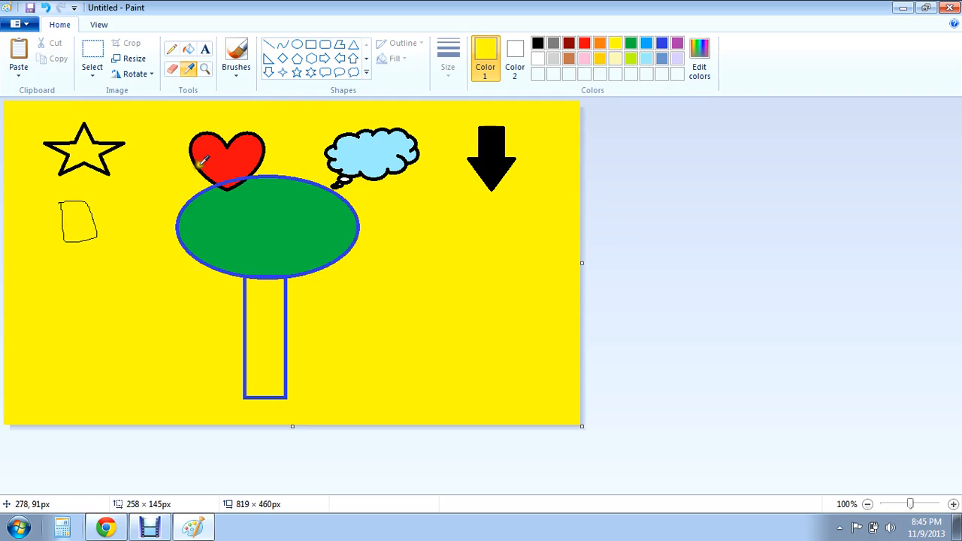
pyautogui.moveTo(216, 164)
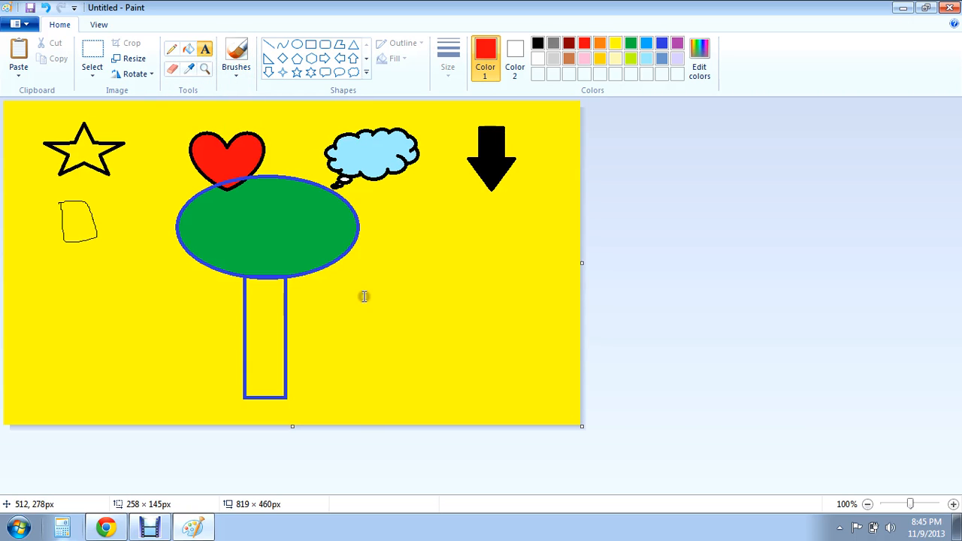
pyautogui.moveTo(364, 296); pyautogui.dragTo(586, 347)
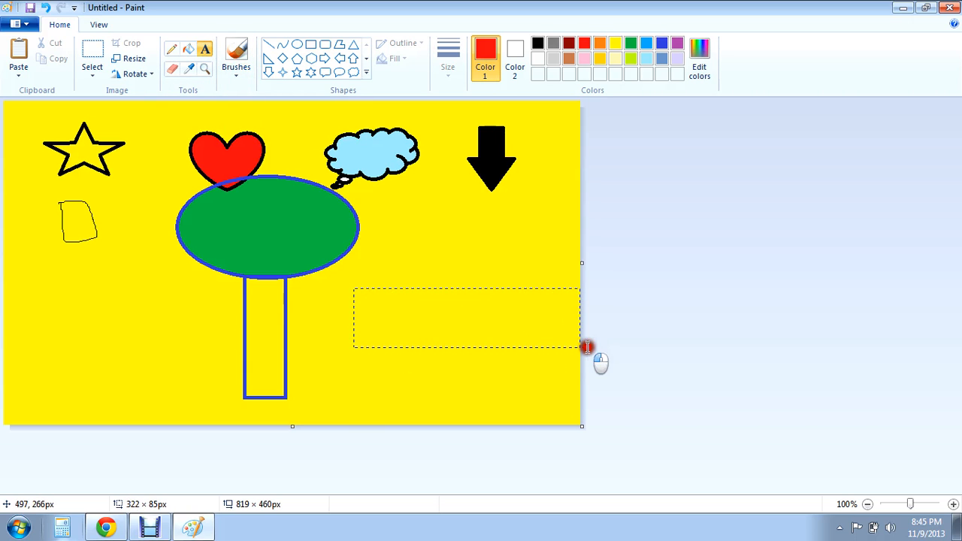
pyautogui.click(451, 319)
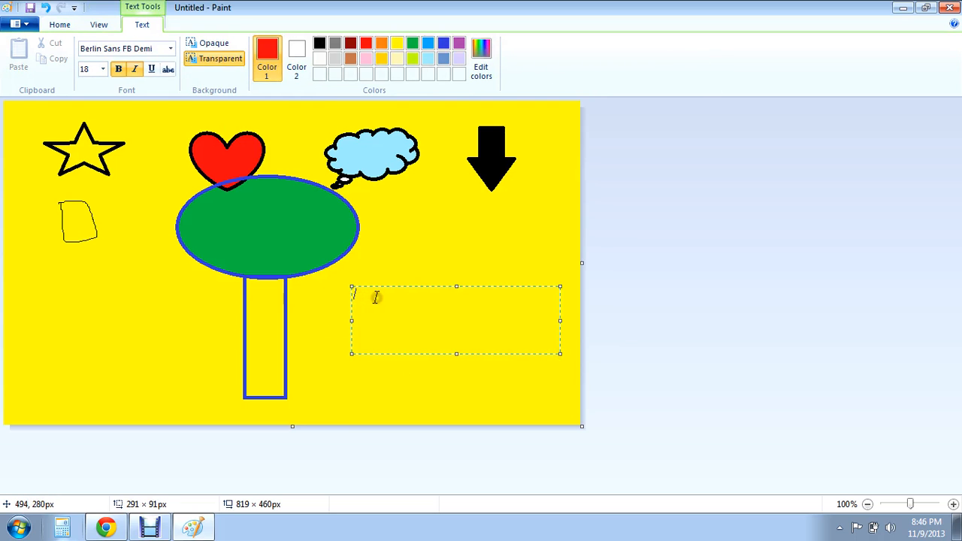
pyautogui.write('sdsfdsf')
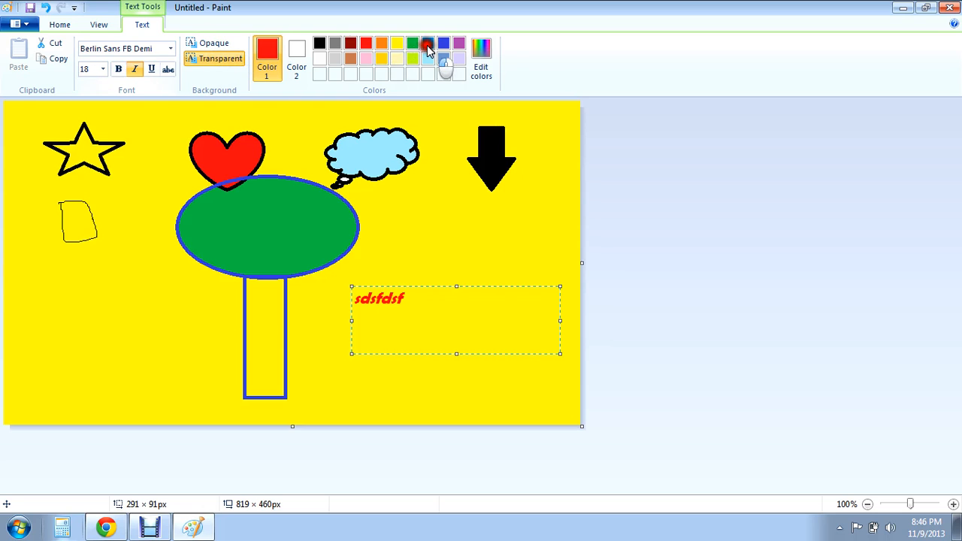
pyautogui.click(428, 43)
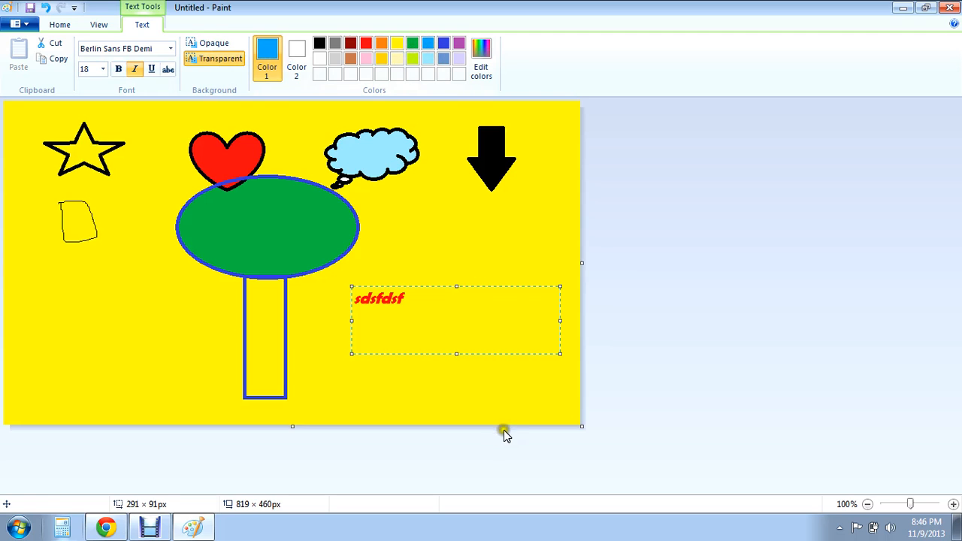
pyautogui.write('fst')
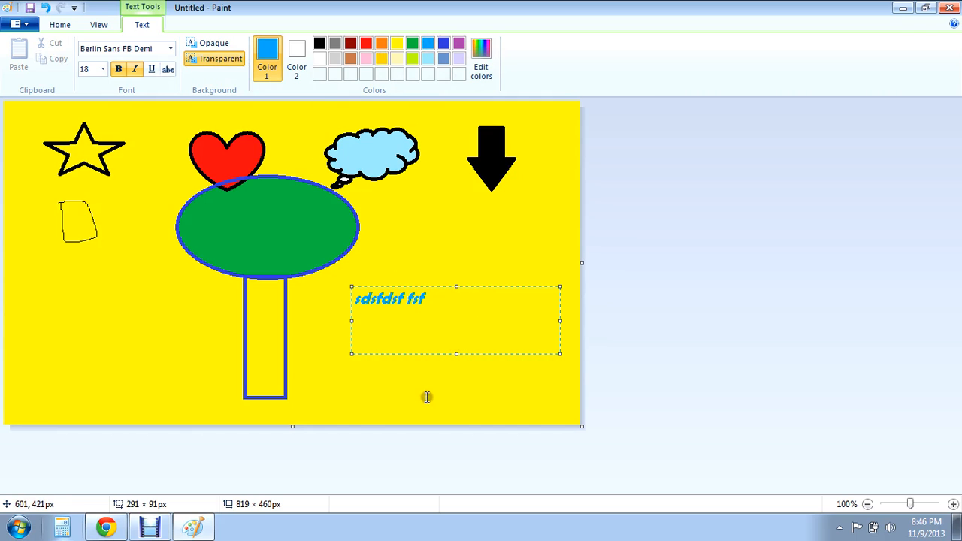
pyautogui.press('backspace')
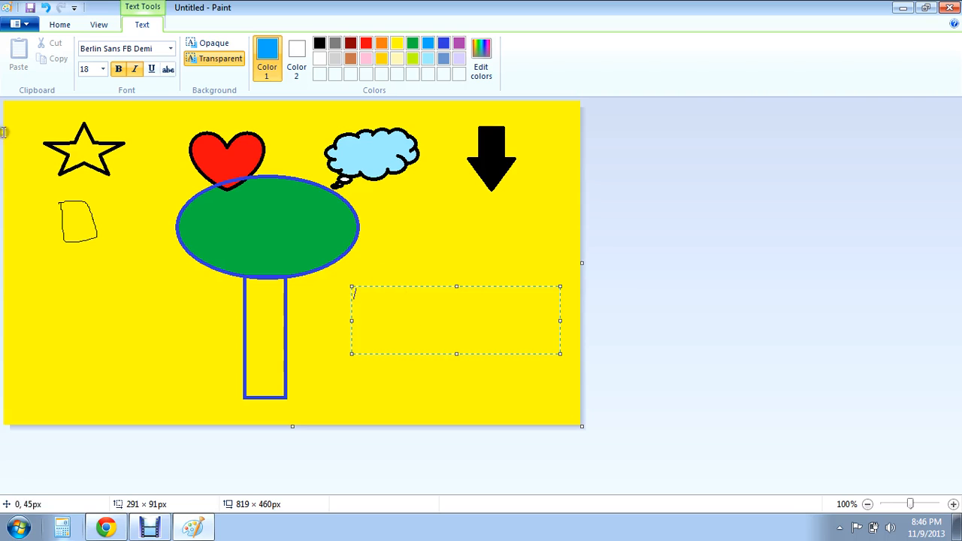
pyautogui.click(60, 25)
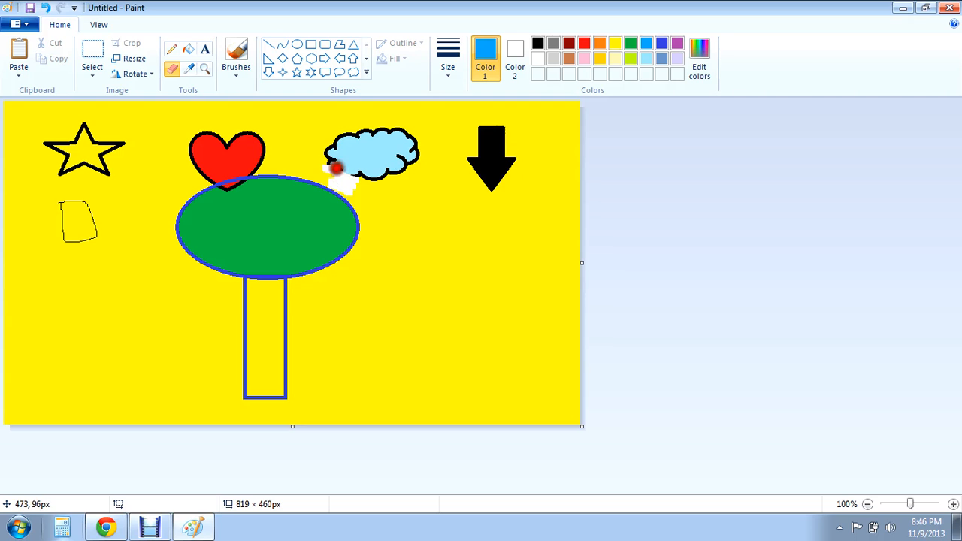
# Step: Erase a spot beside the thought bubble, then pick the Brushes tool
pyautogui.moveTo(331, 169); pyautogui.dragTo(406, 172)
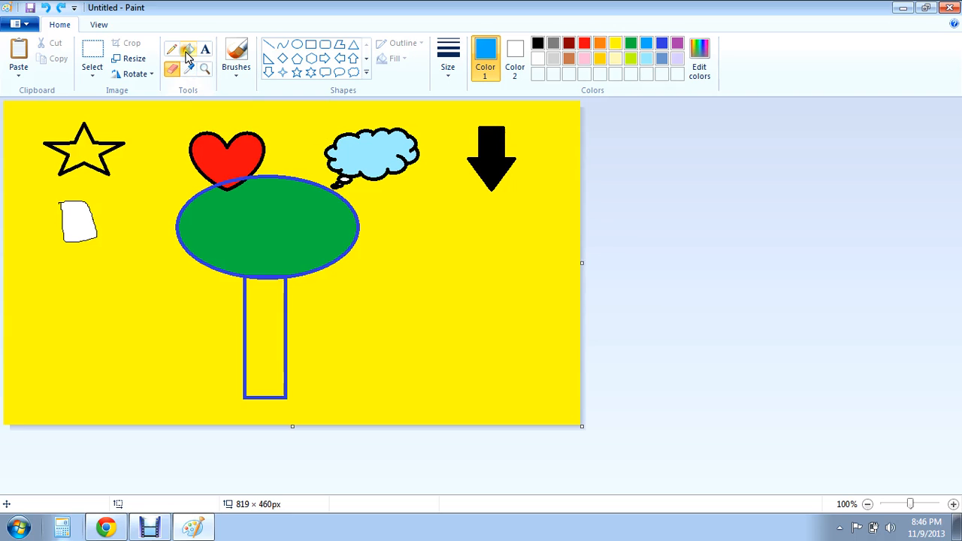
pyautogui.moveTo(148, 96)
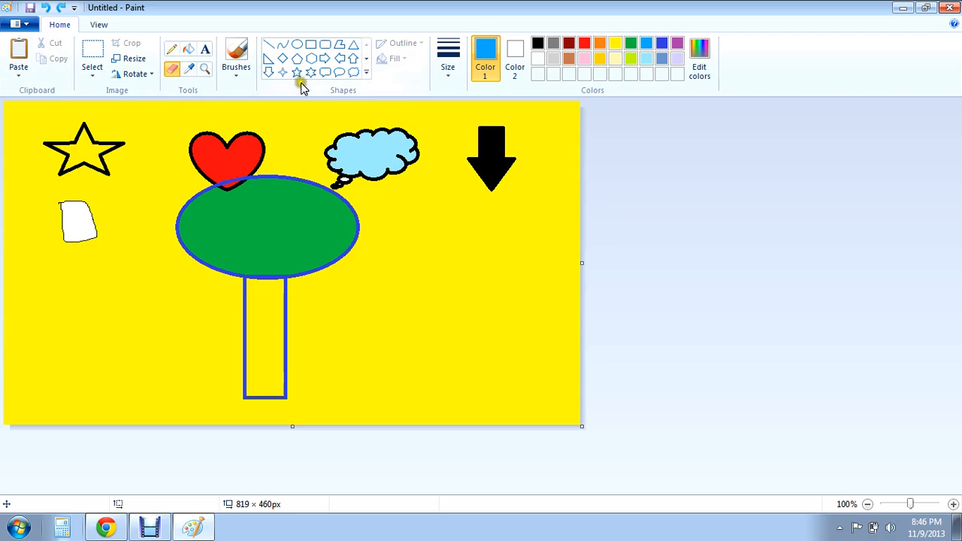
pyautogui.moveTo(725, 36)
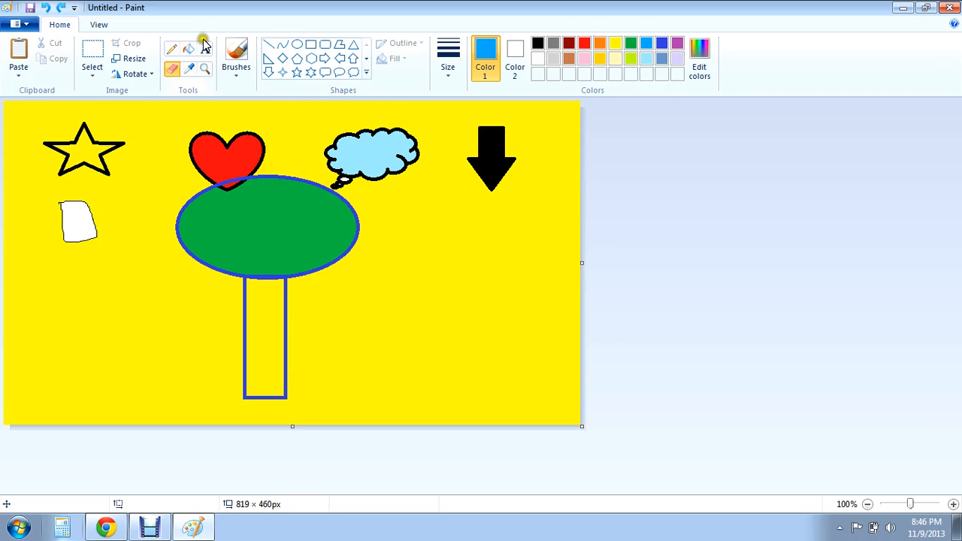
pyautogui.click(236, 53)
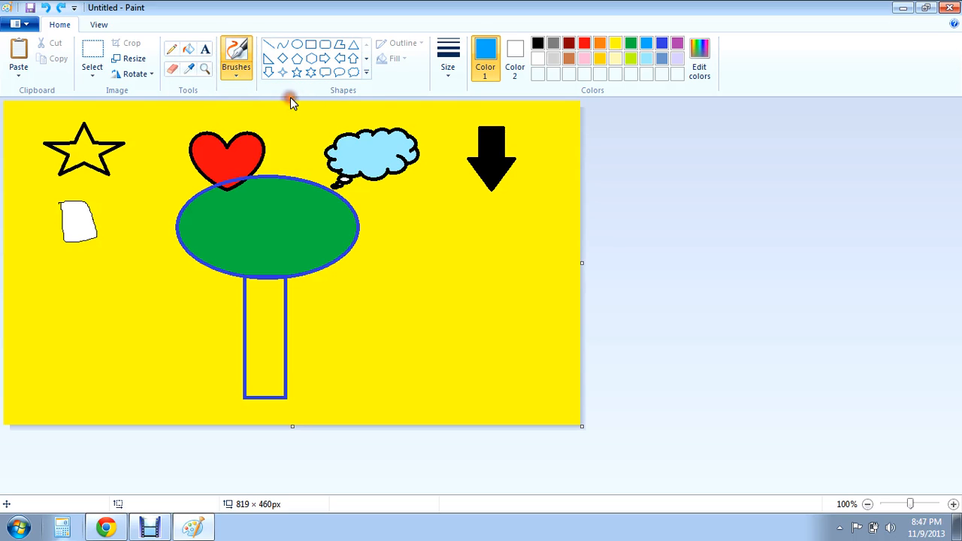
# Step: Hand-letter VINO in black three times: brushed at right, smudgy below, thin at left
pyautogui.click(536, 43)
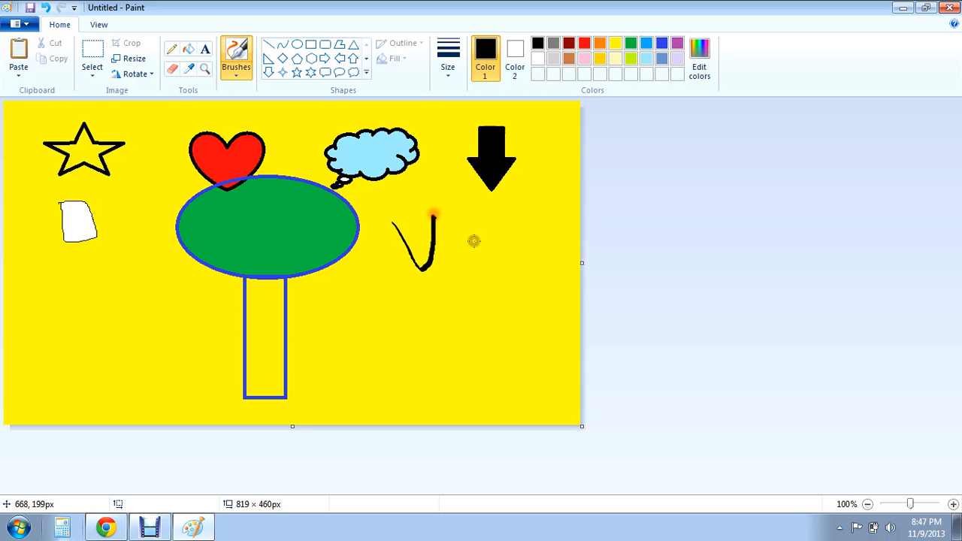
pyautogui.moveTo(434, 214); pyautogui.dragTo(459, 271)
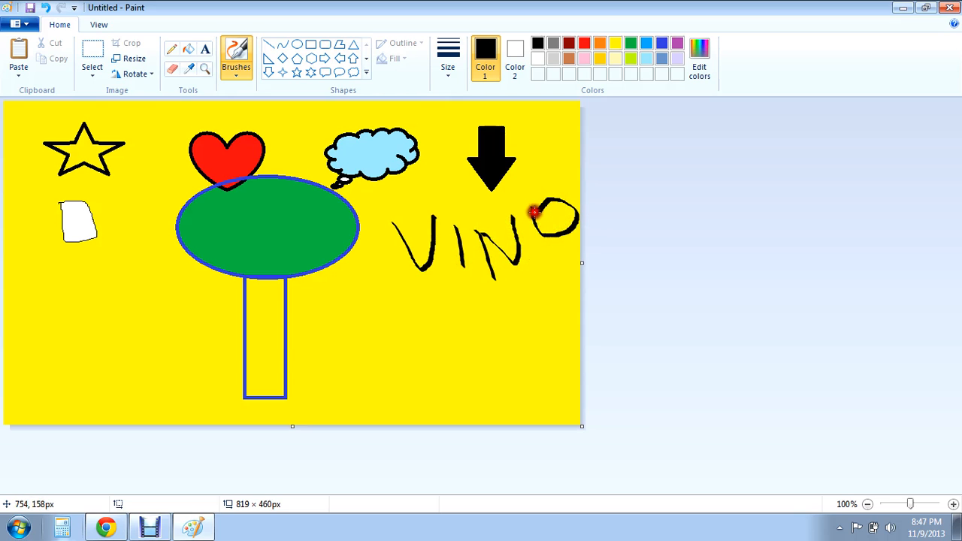
pyautogui.moveTo(325, 120)
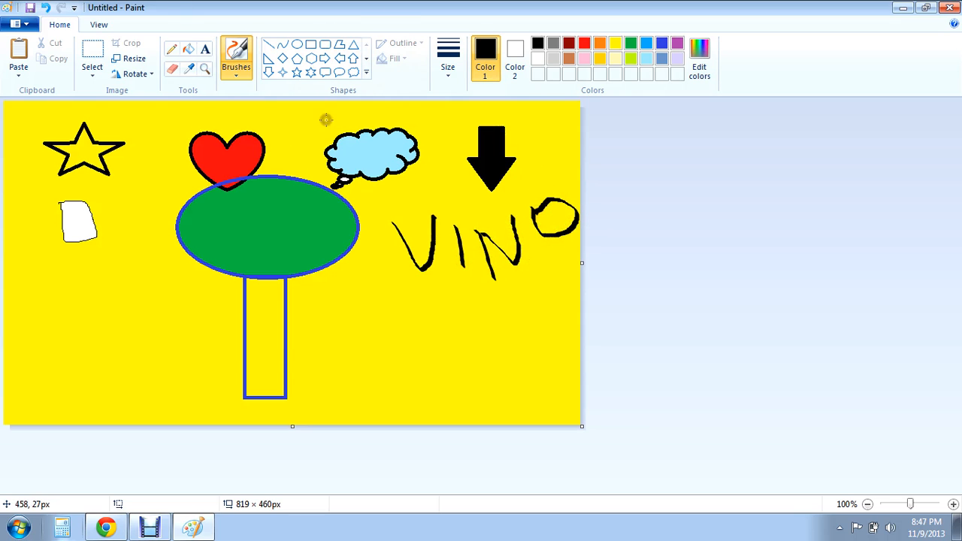
pyautogui.click(236, 57)
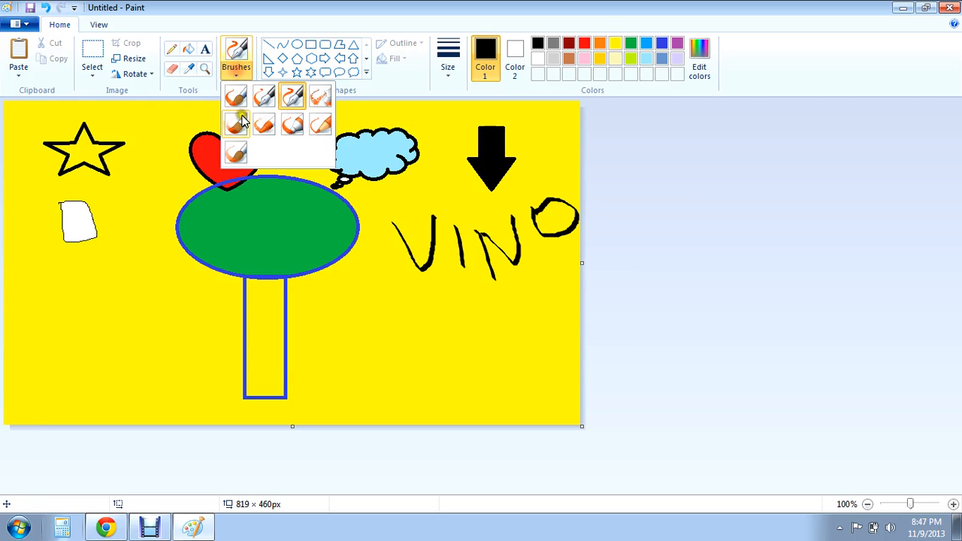
pyautogui.click(236, 124)
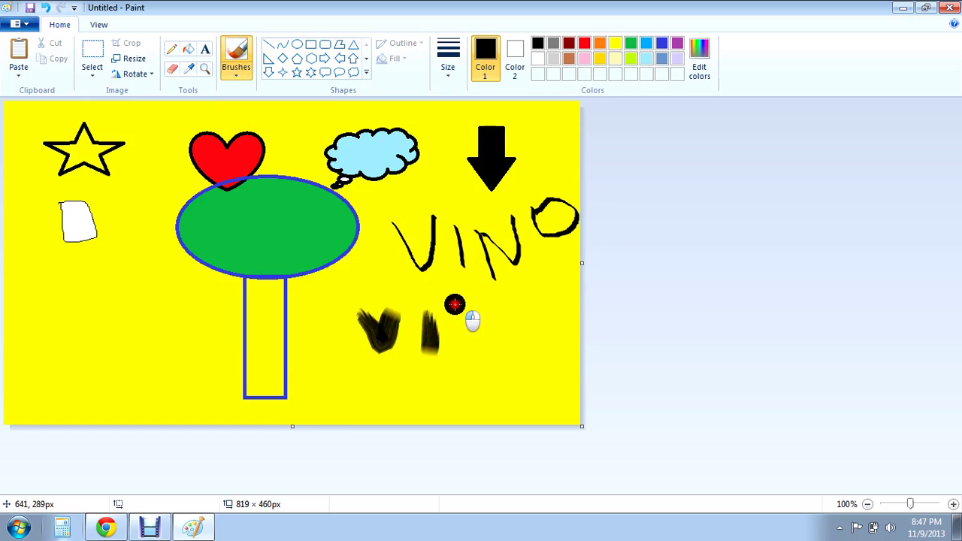
pyautogui.moveTo(455, 304); pyautogui.dragTo(527, 298)
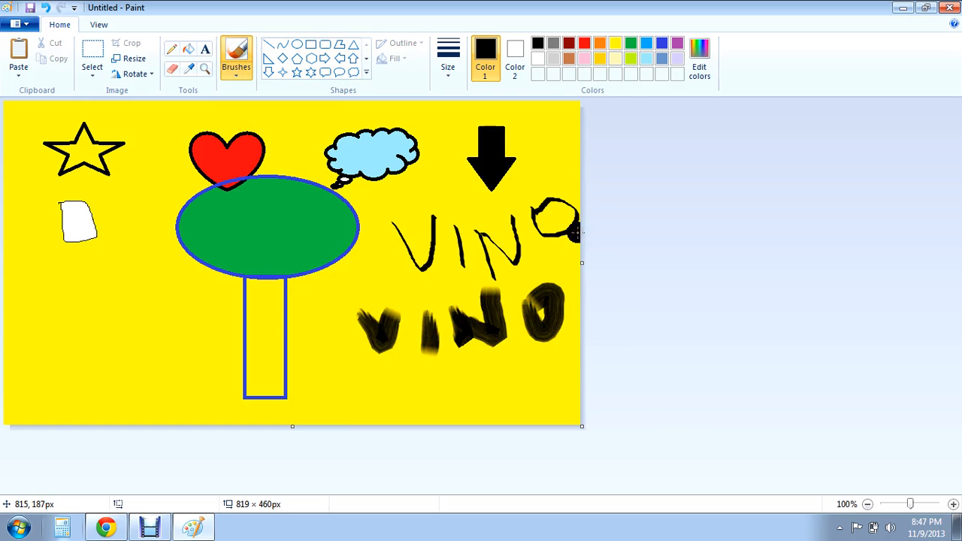
pyautogui.click(236, 53)
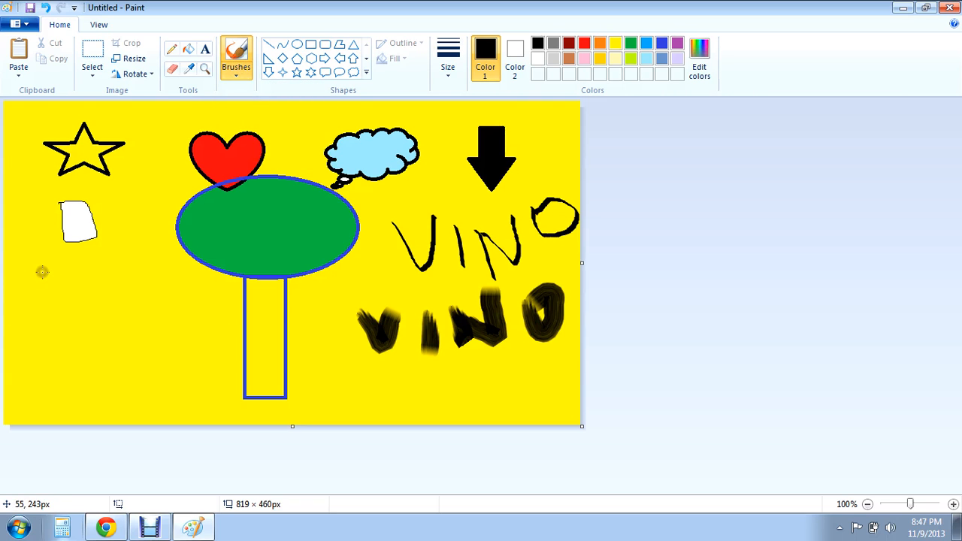
pyautogui.moveTo(43, 271); pyautogui.dragTo(132, 316)
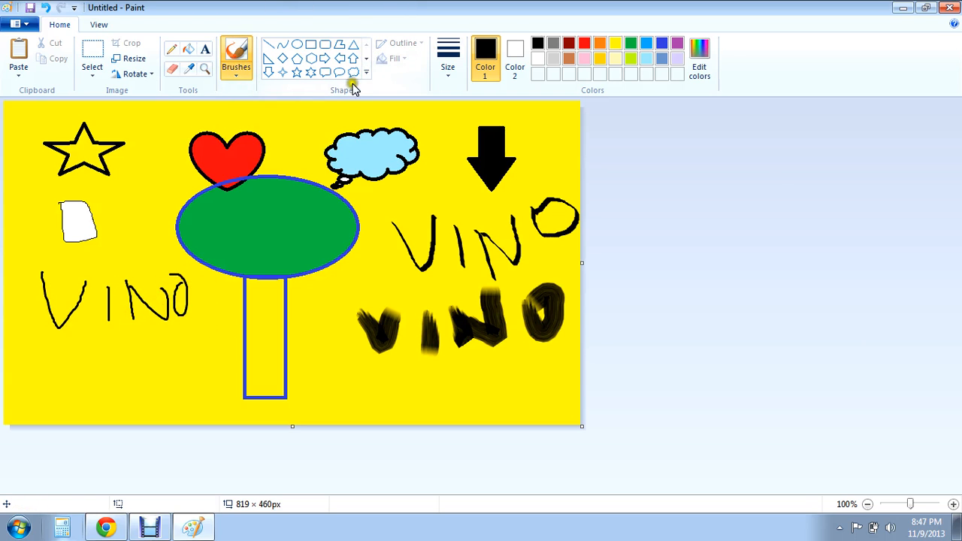
pyautogui.moveTo(543, 127)
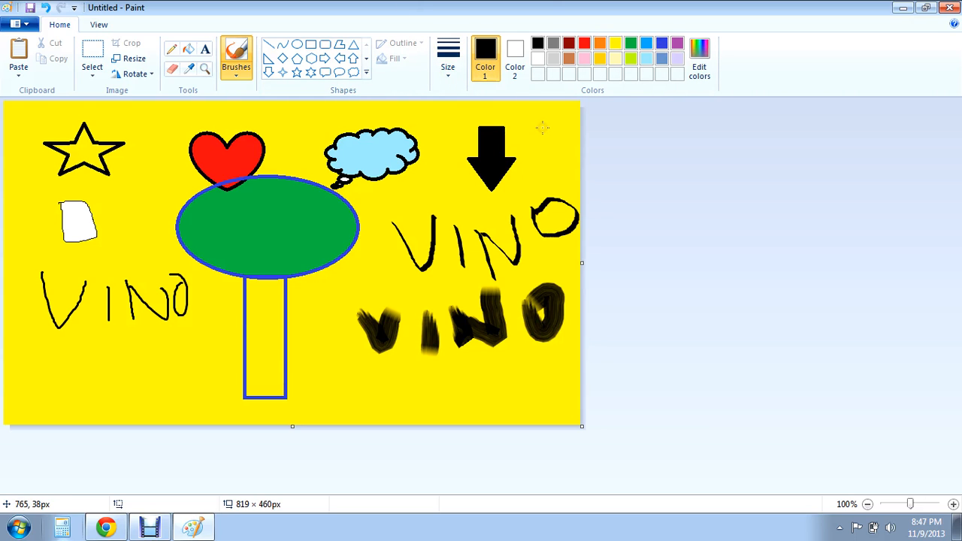
pyautogui.moveTo(83, 218)
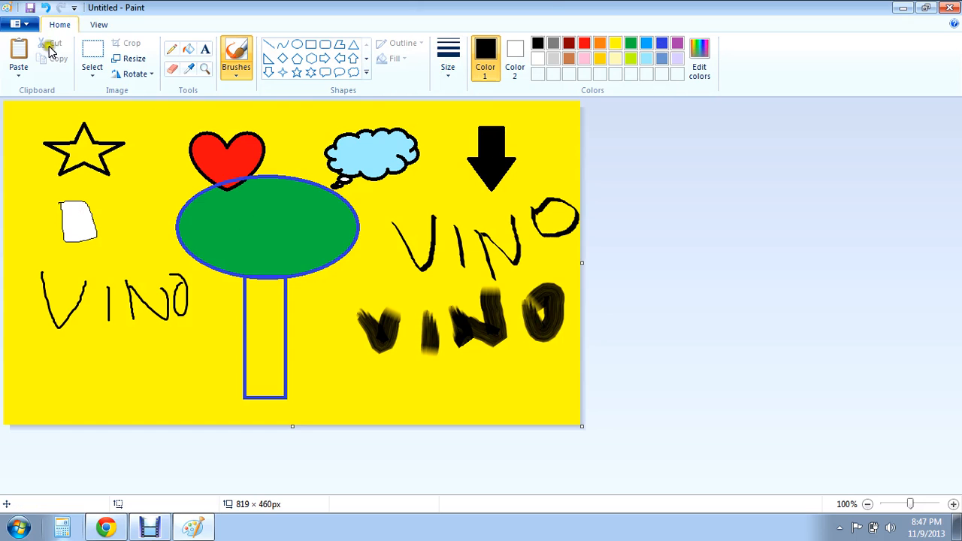
pyautogui.moveTo(164, 80)
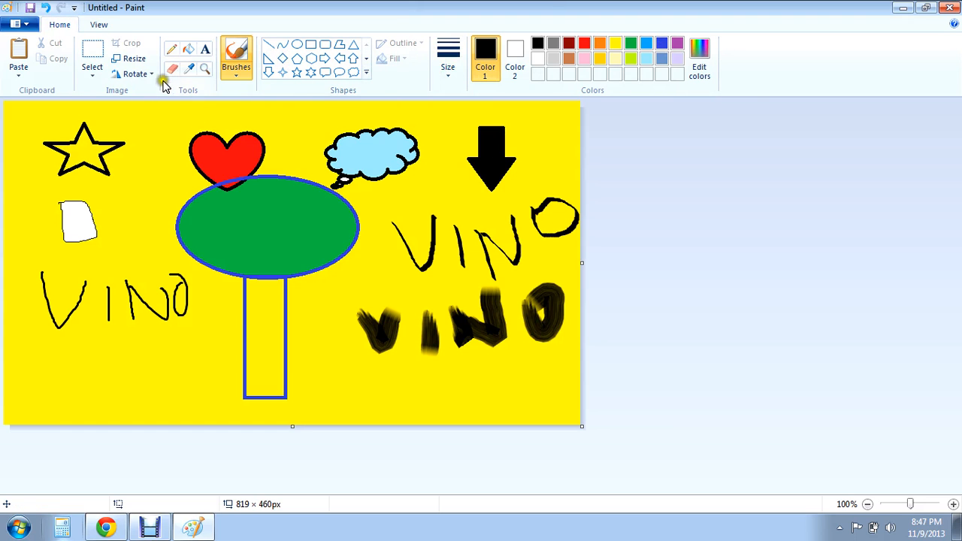
# Step: Switch to the View tab, then bring up the Save As dialog from the Paint menu
pyautogui.click(99, 24)
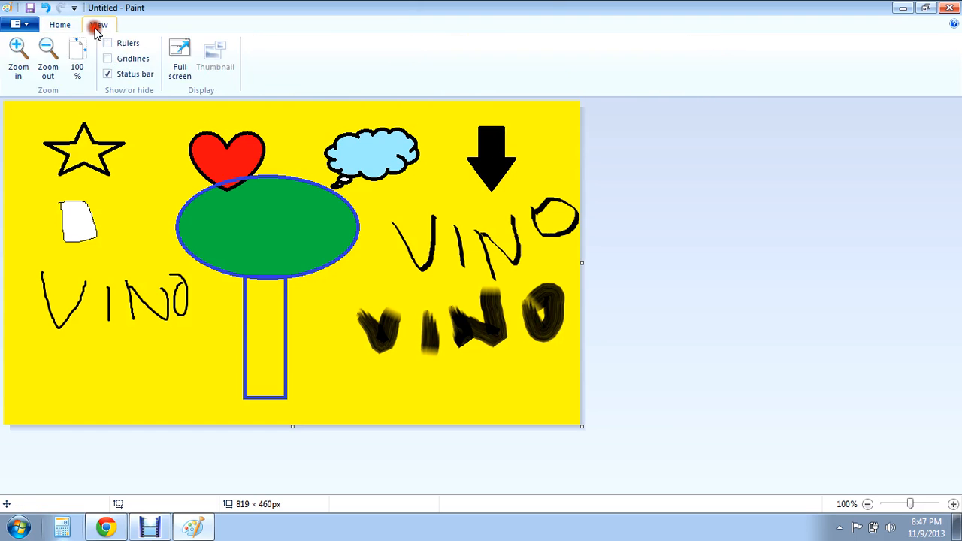
pyautogui.click(60, 24)
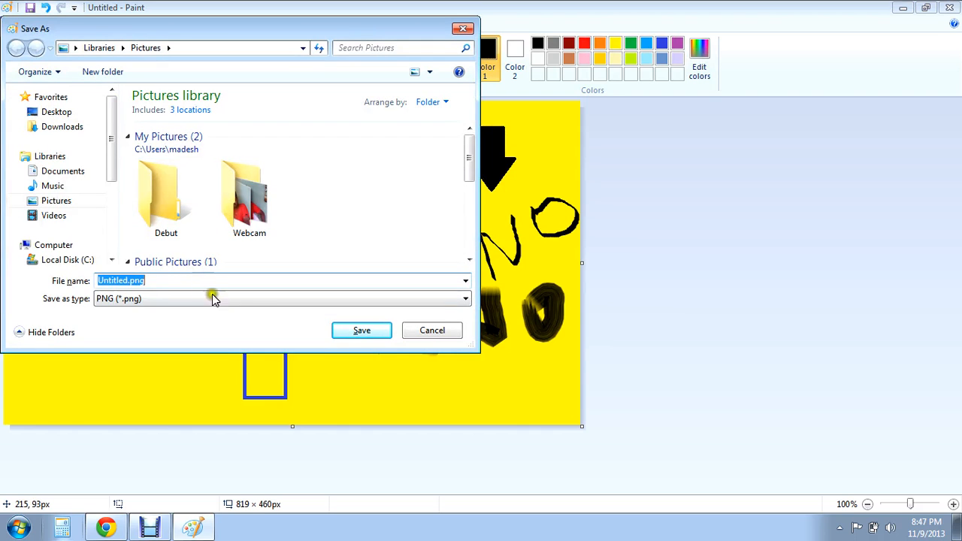
# Step: Save the picture to the Desktop as 'my first paint' PNG
pyautogui.click(432, 330)
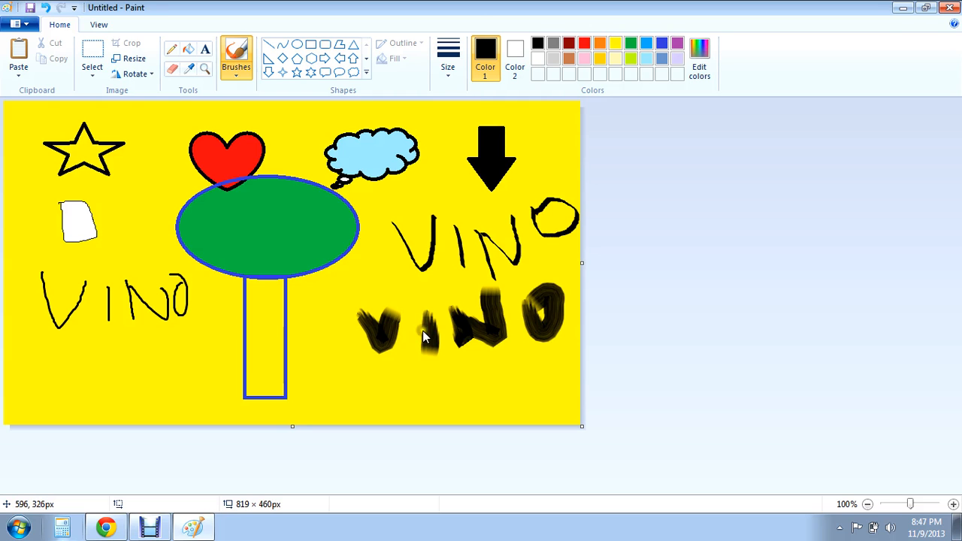
pyautogui.press('ctrl+s')
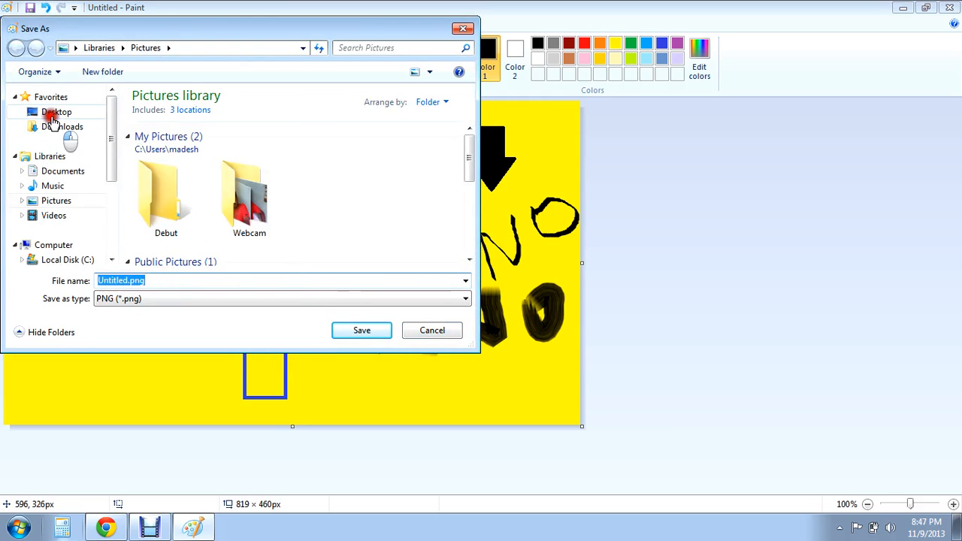
pyautogui.click(57, 111)
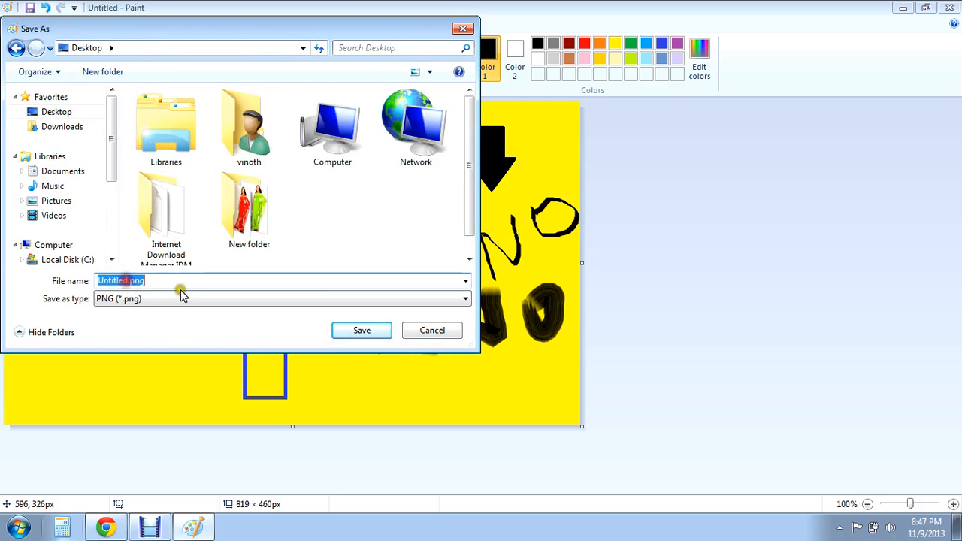
pyautogui.moveTo(187, 293)
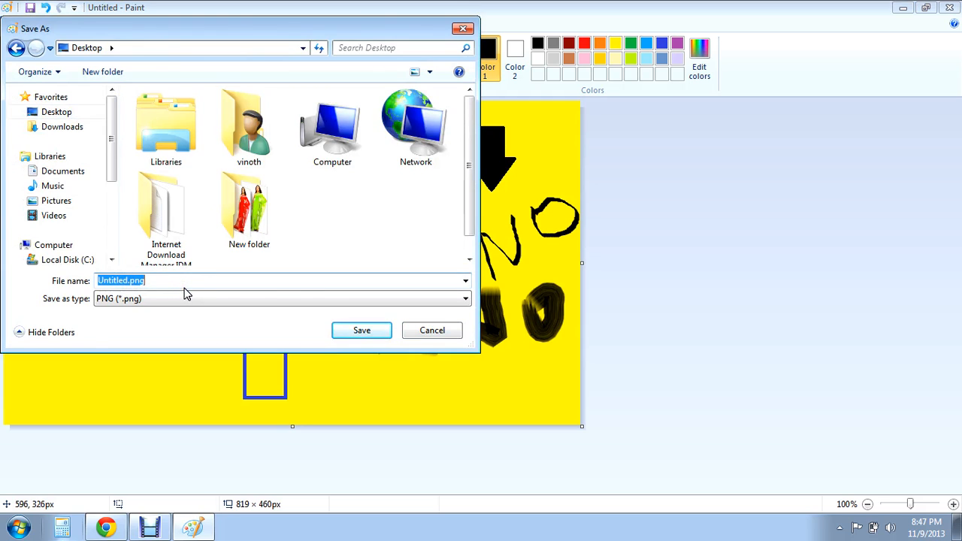
pyautogui.write('my first p')
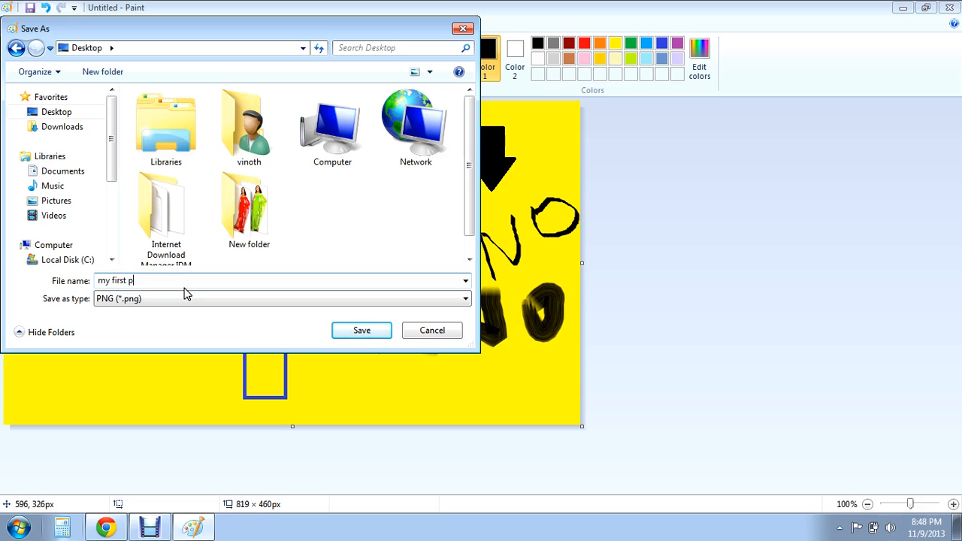
pyautogui.write('aint')
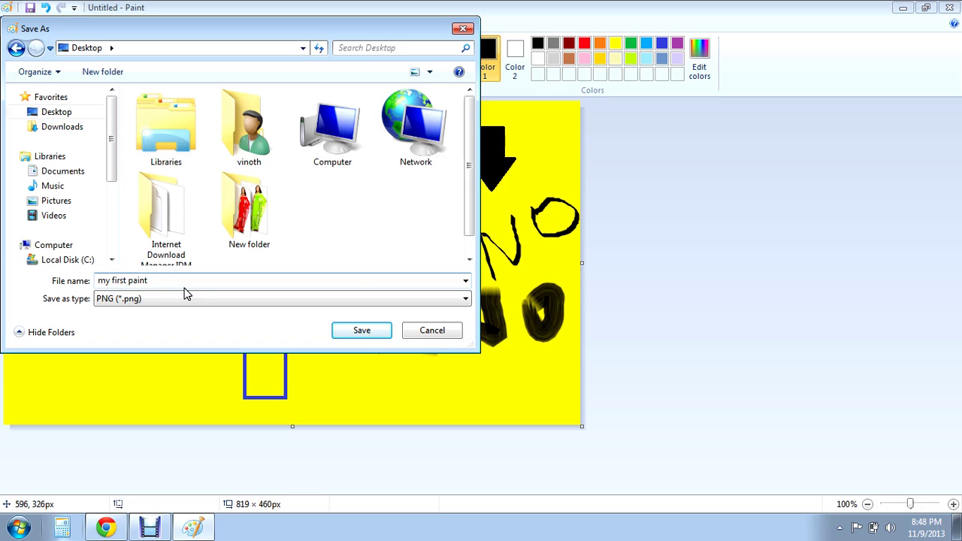
pyautogui.click(361, 330)
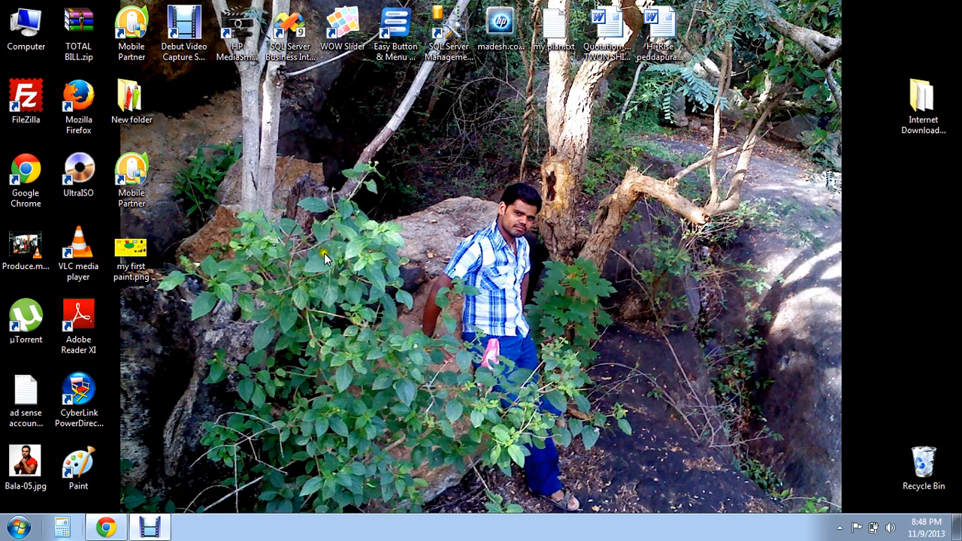
# Step: Right-click the my first paint.png desktop icon to open it in Photo Viewer
pyautogui.rightClick(327, 258)
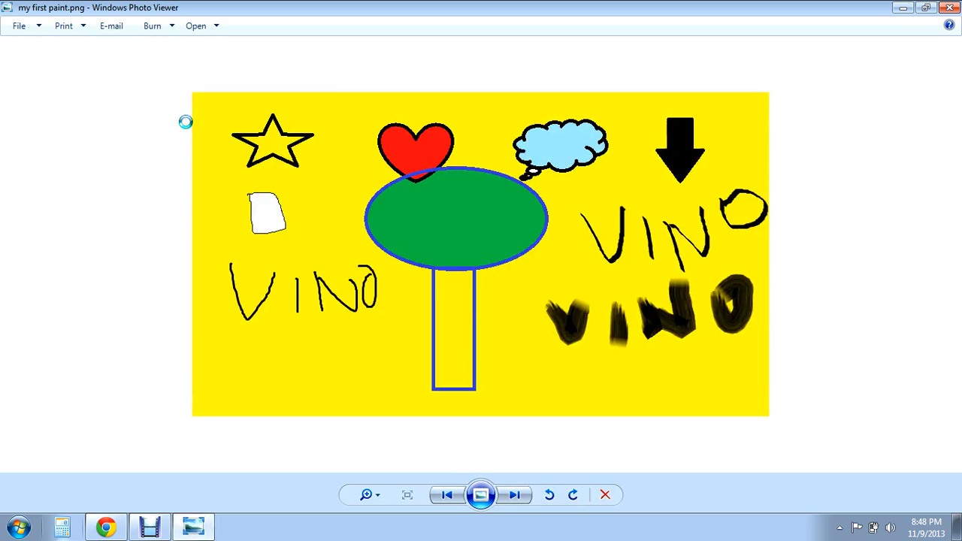
pyautogui.moveTo(652, 236)
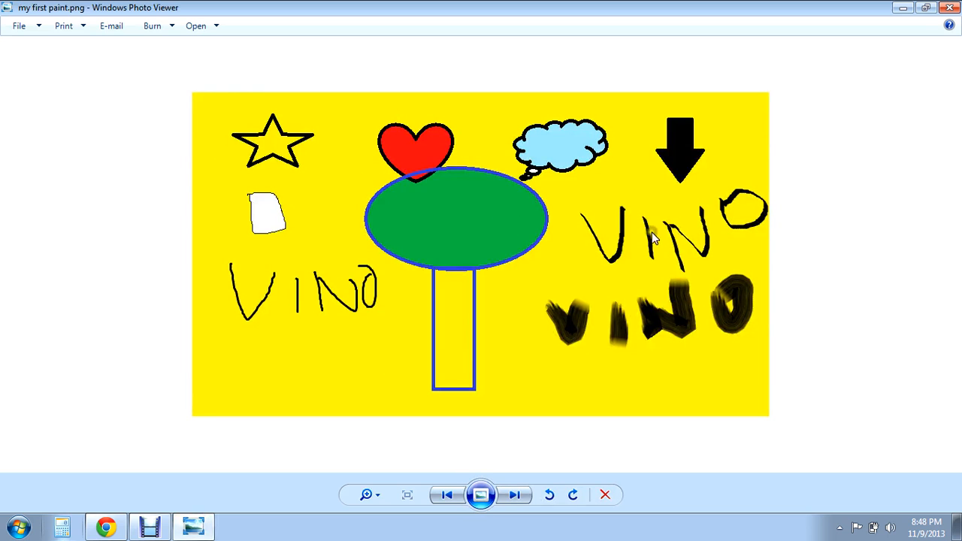